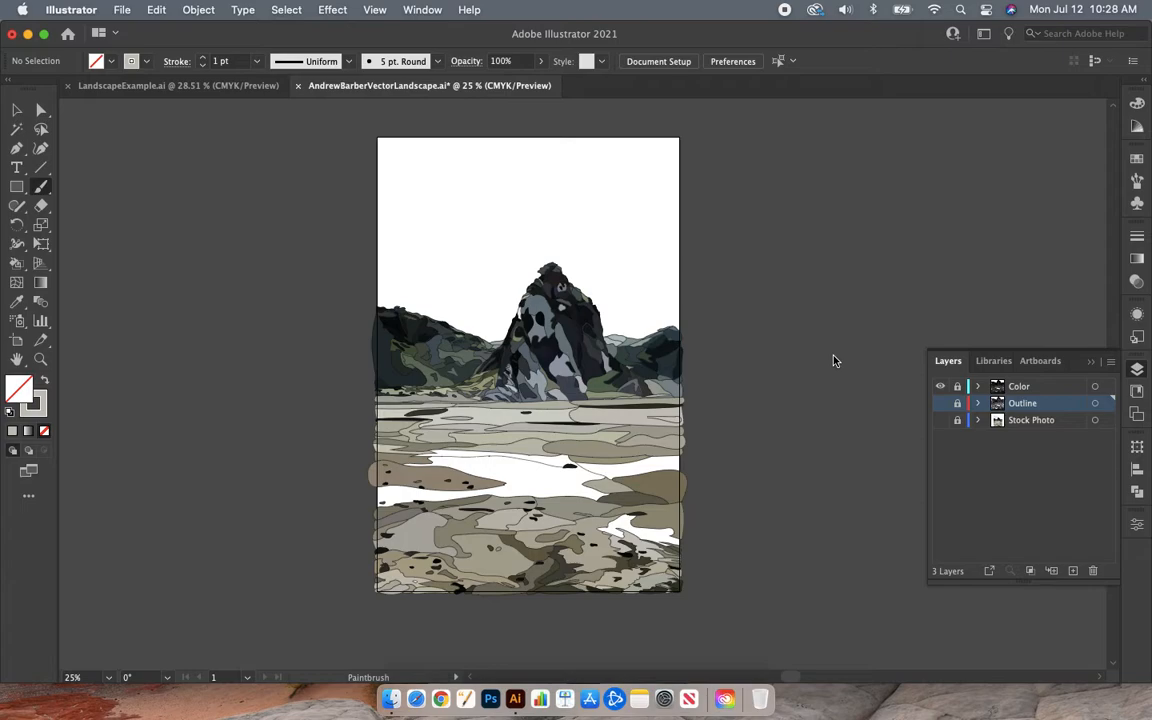
pyautogui.moveTo(1136, 368)
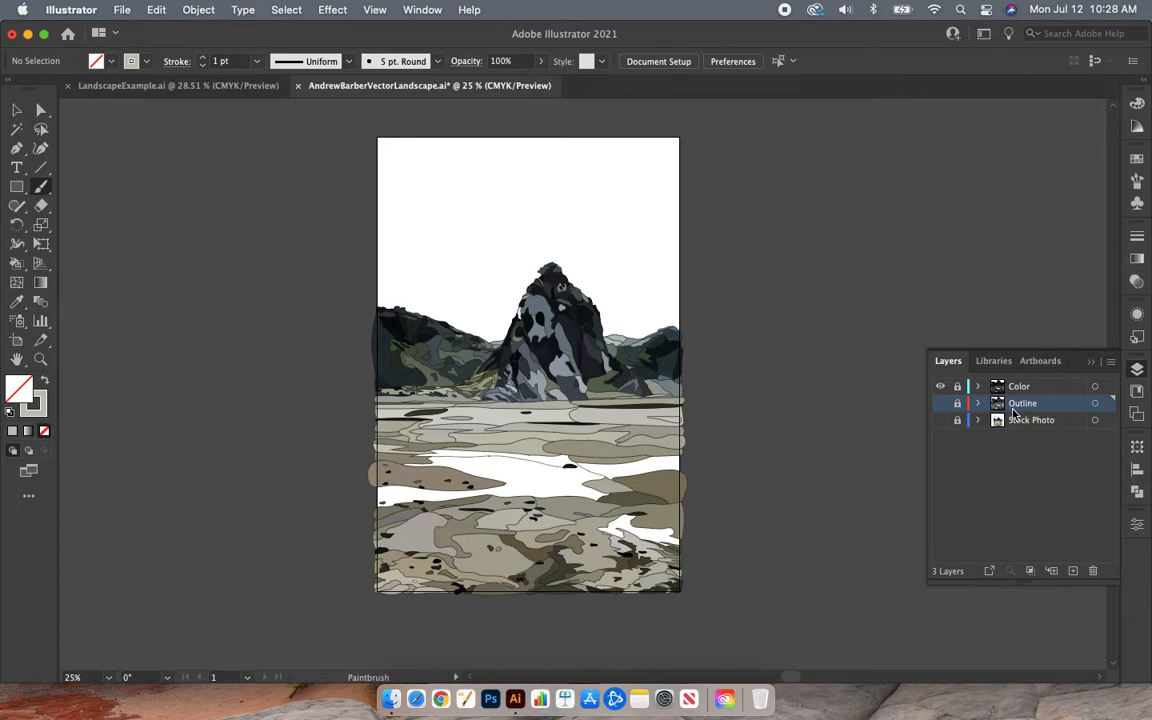
pyautogui.moveTo(1010, 413)
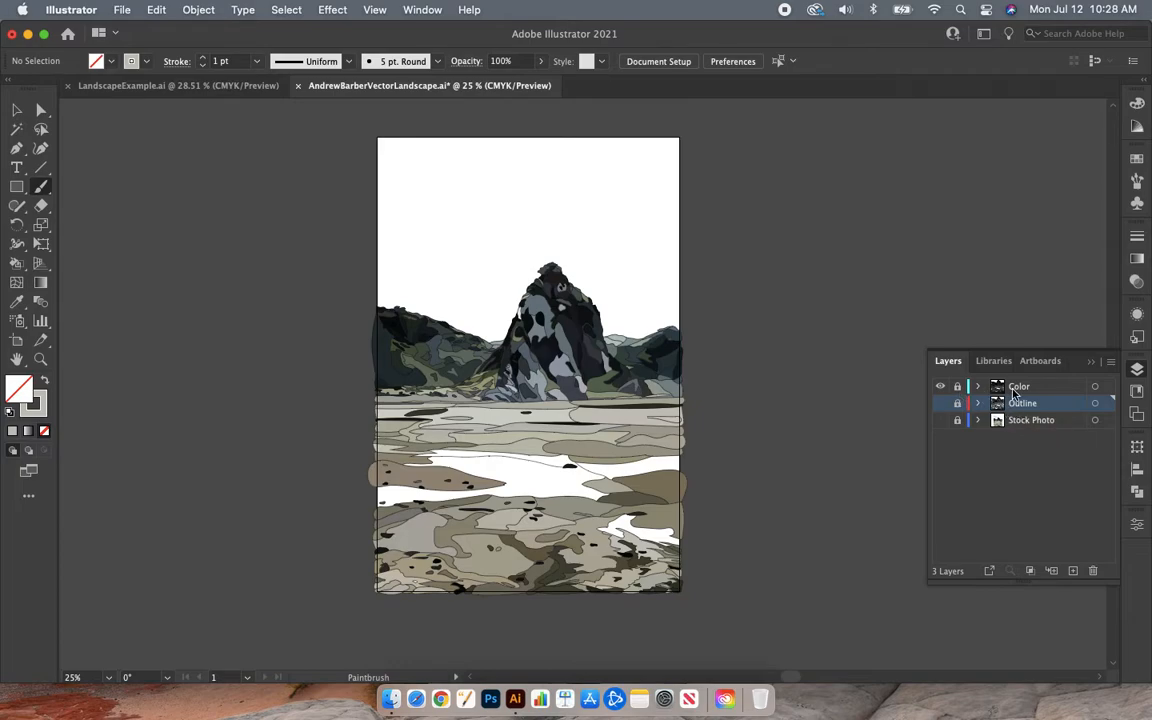
pyautogui.moveTo(939, 386)
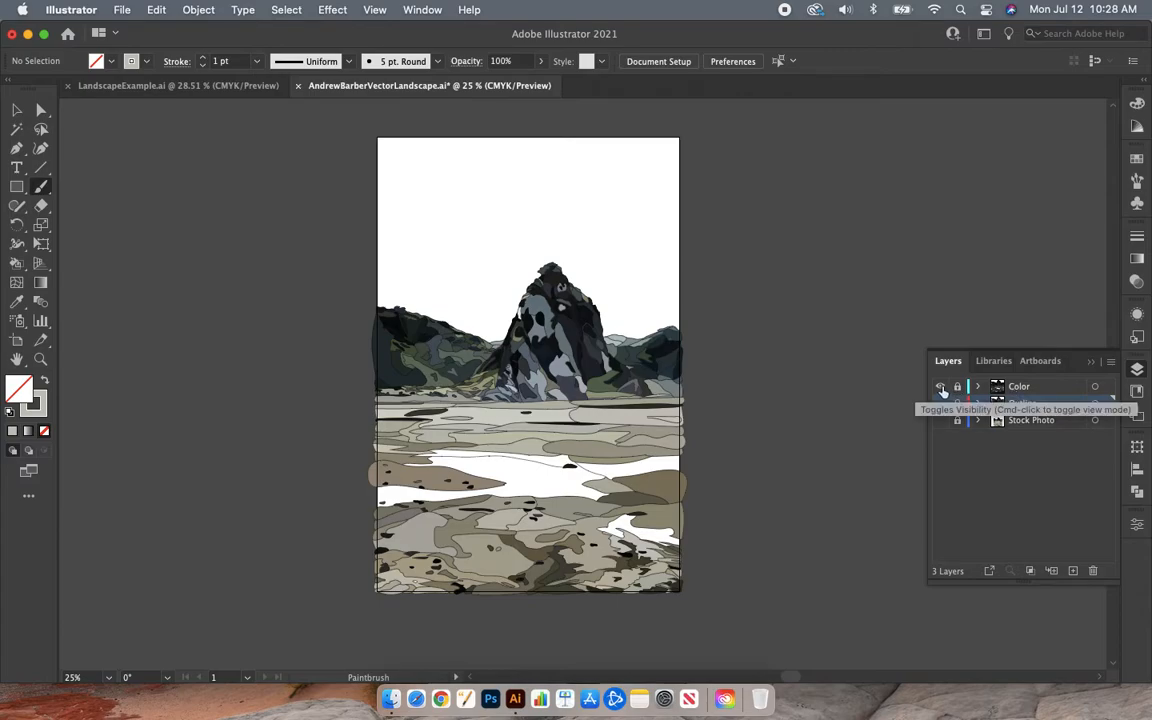
# - Preview the artwork as outlines, then return to full-colour preview
pyautogui.click(940, 403)
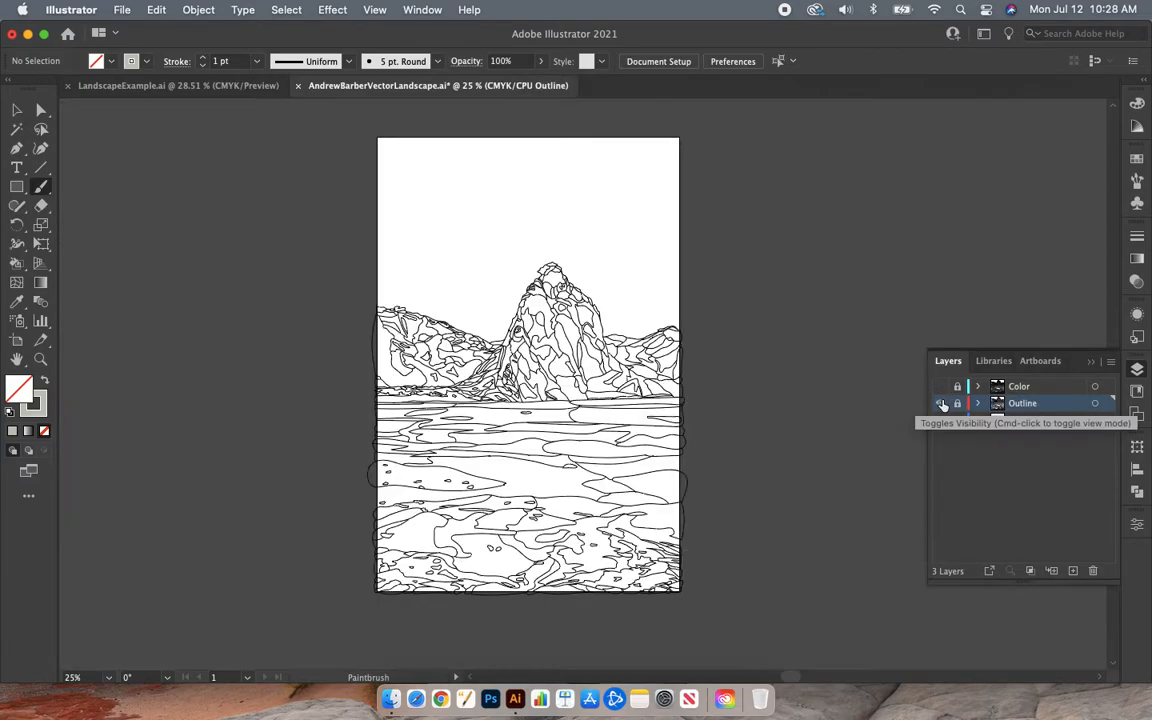
pyautogui.click(941, 386)
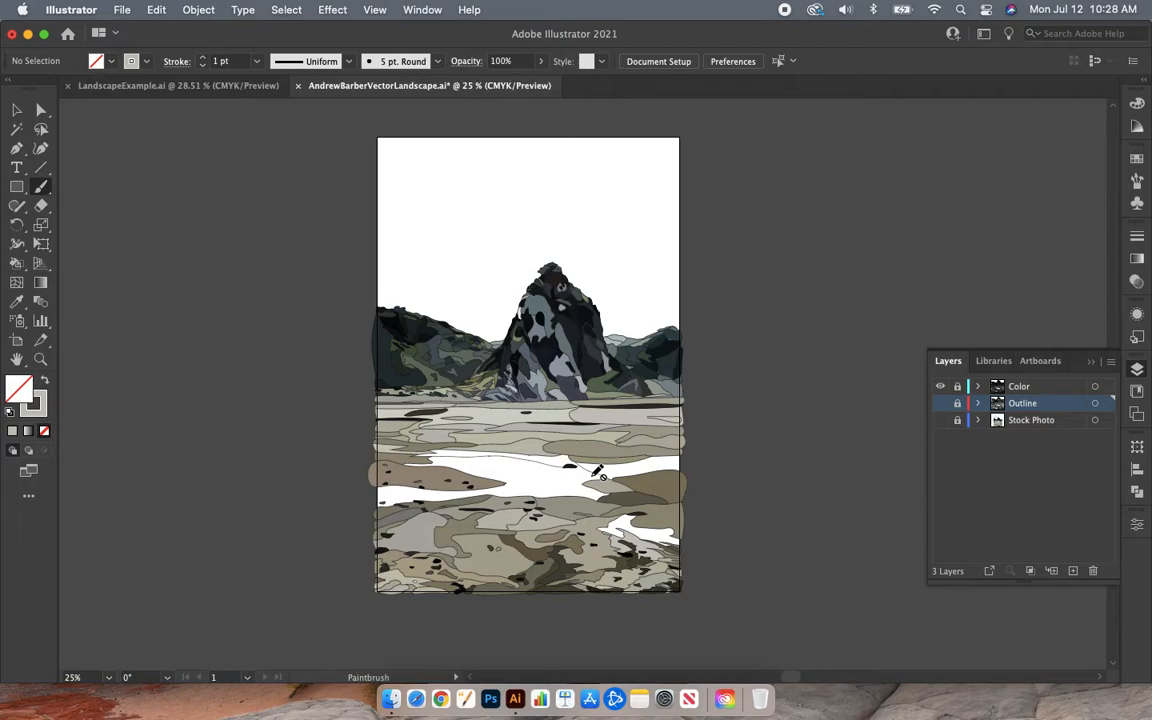
pyautogui.moveTo(498, 266)
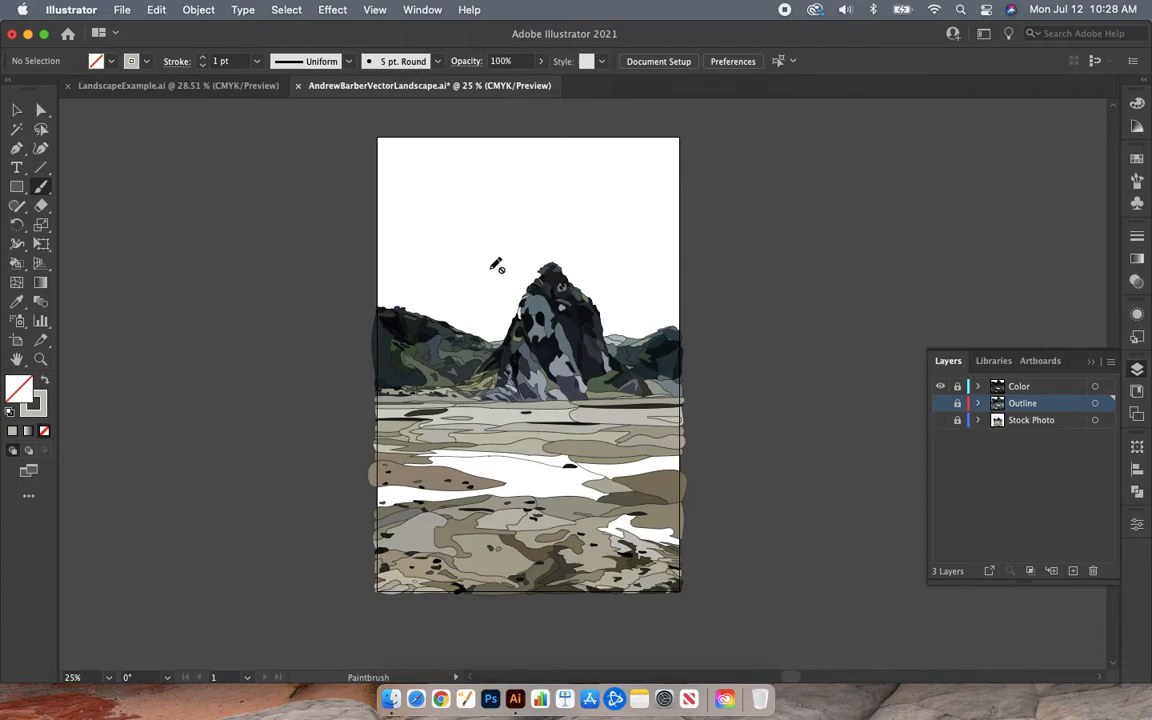
pyautogui.moveTo(605, 216)
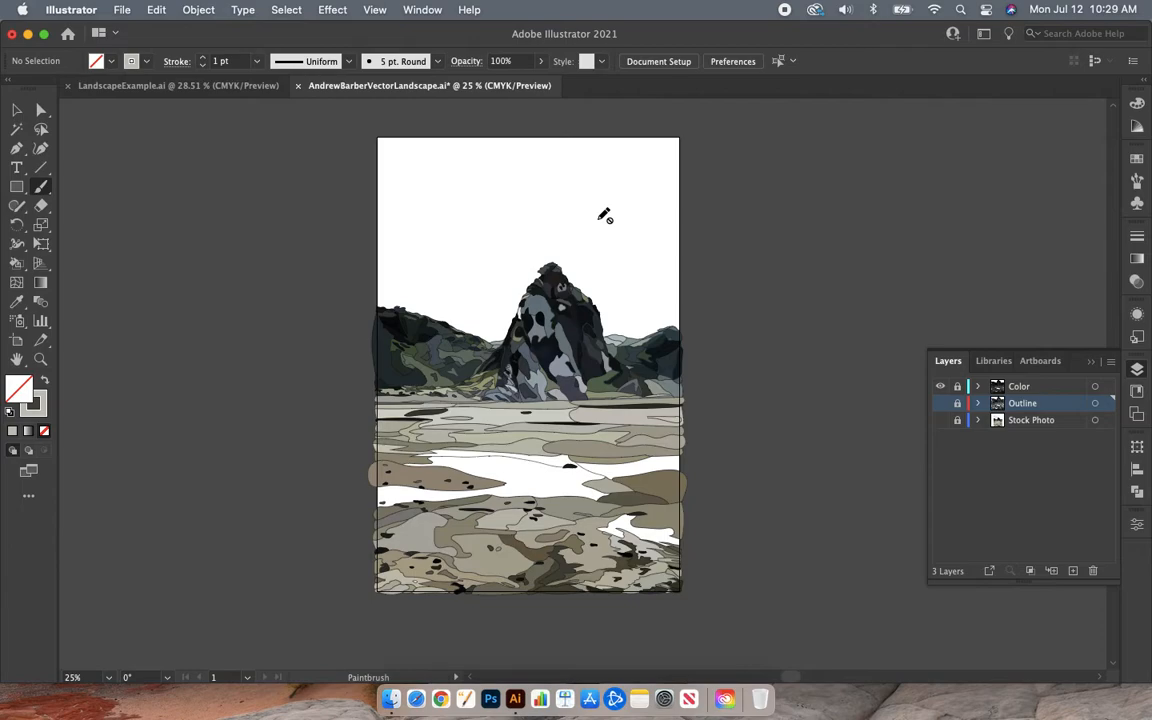
pyautogui.moveTo(551, 225)
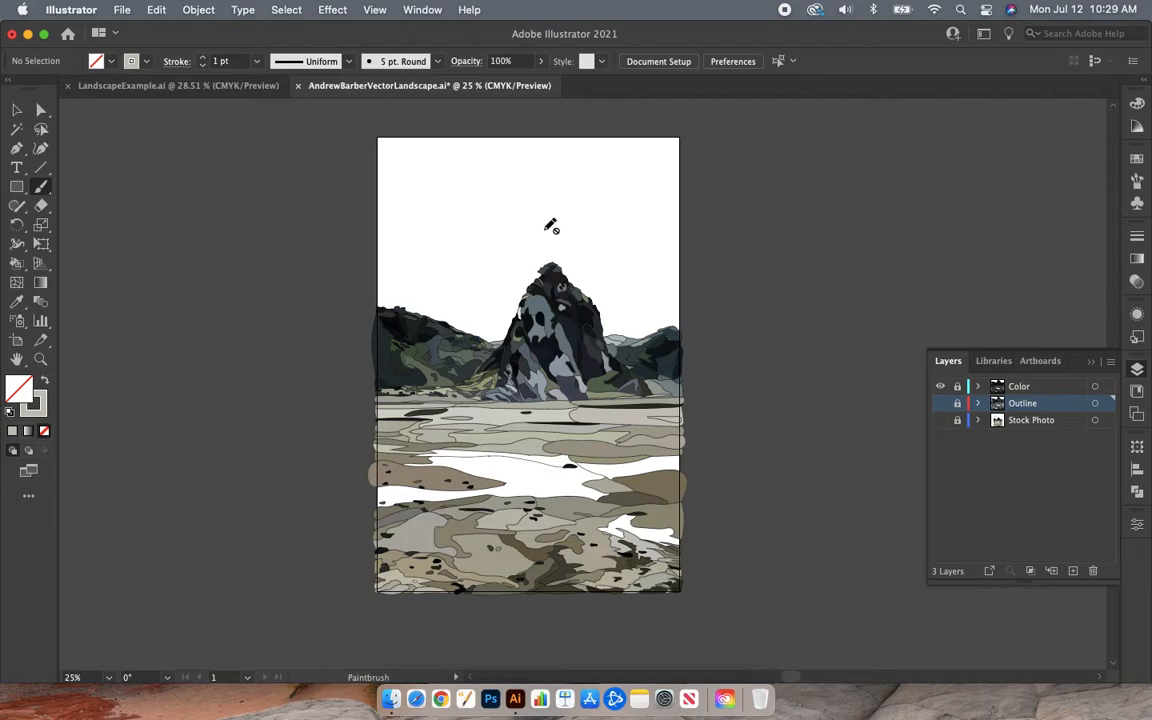
pyautogui.click(178, 85)
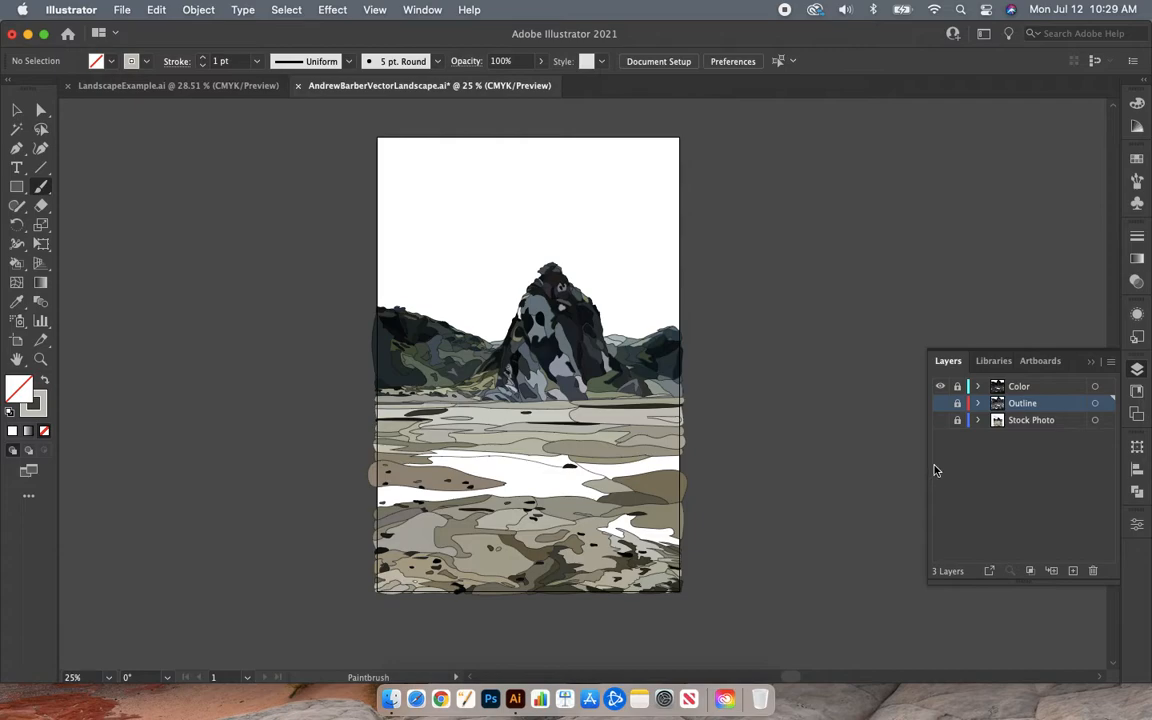
pyautogui.moveTo(1049, 445)
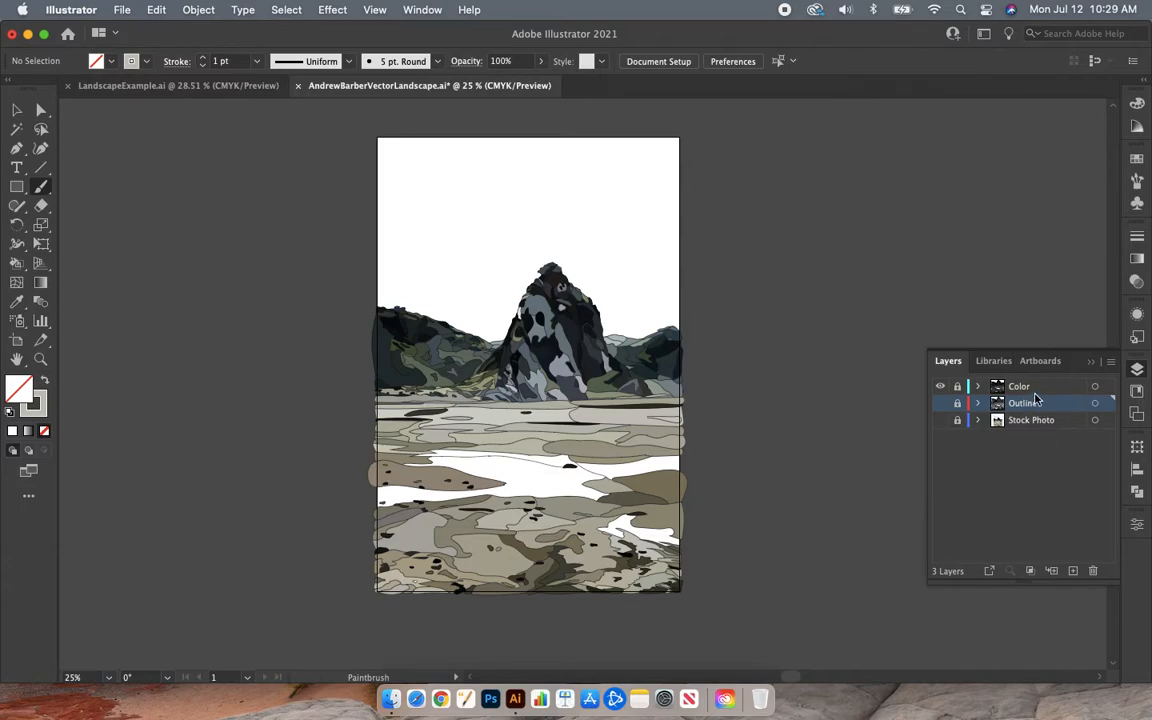
# - Add an empty Layer 4 under the Color layer, denying the macOS prompt
pyautogui.click(1019, 386)
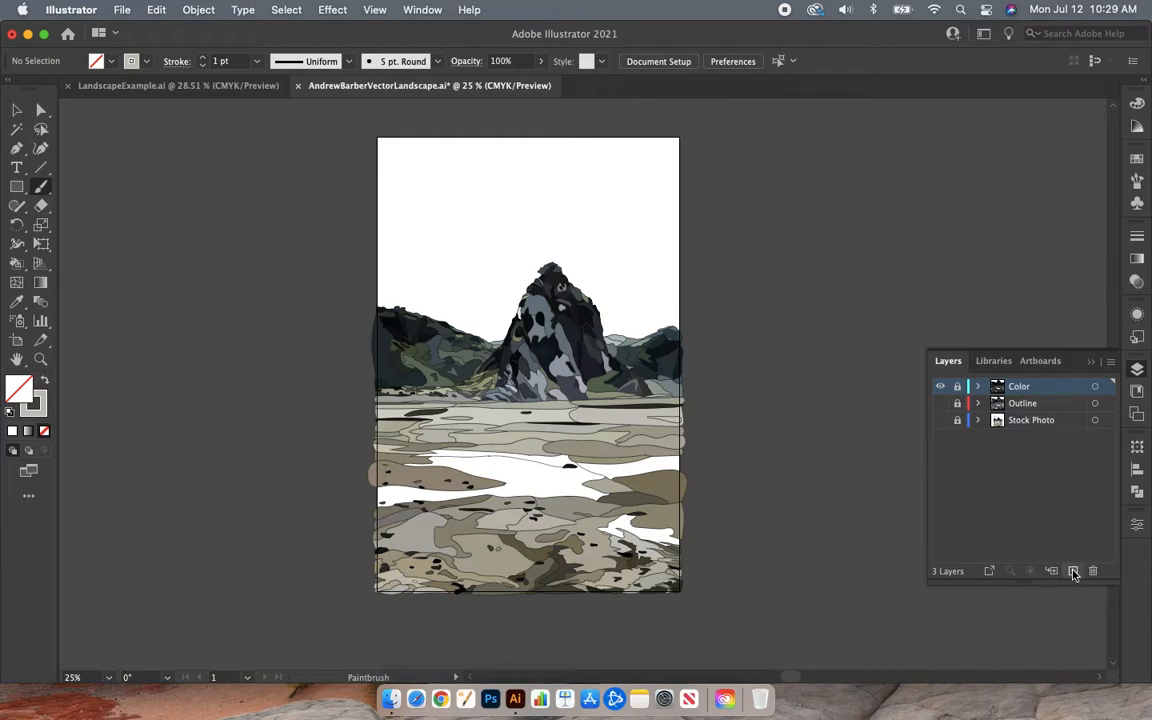
pyautogui.click(1073, 571)
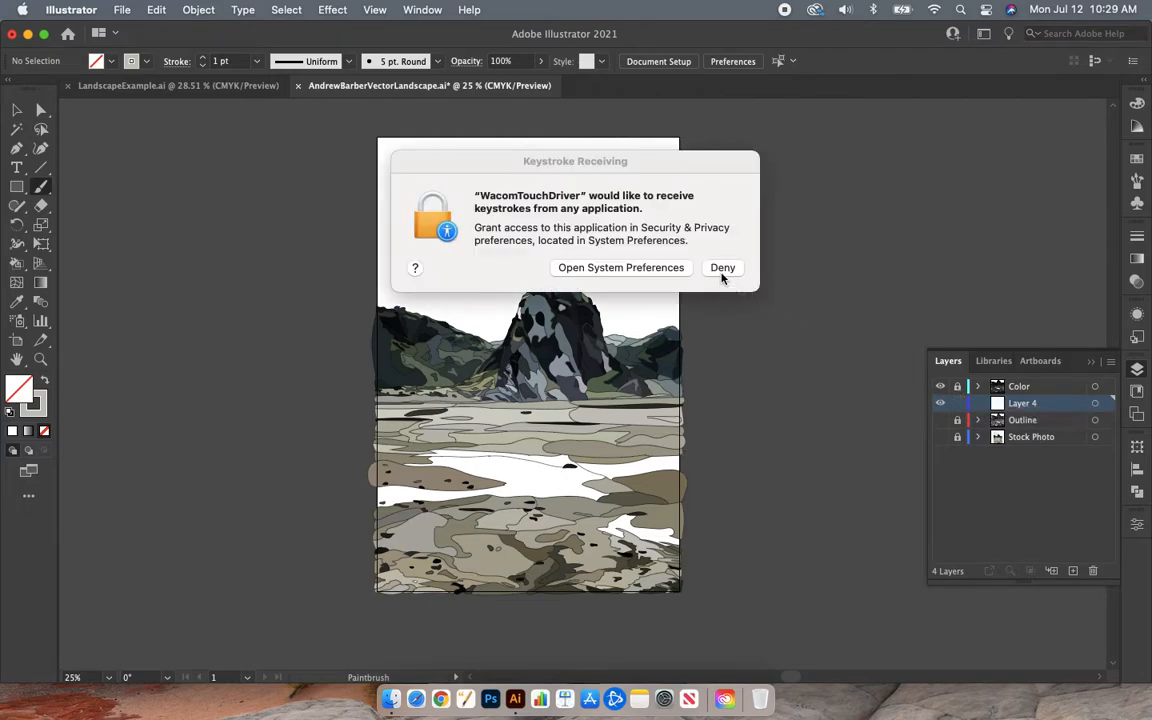
pyautogui.click(722, 267)
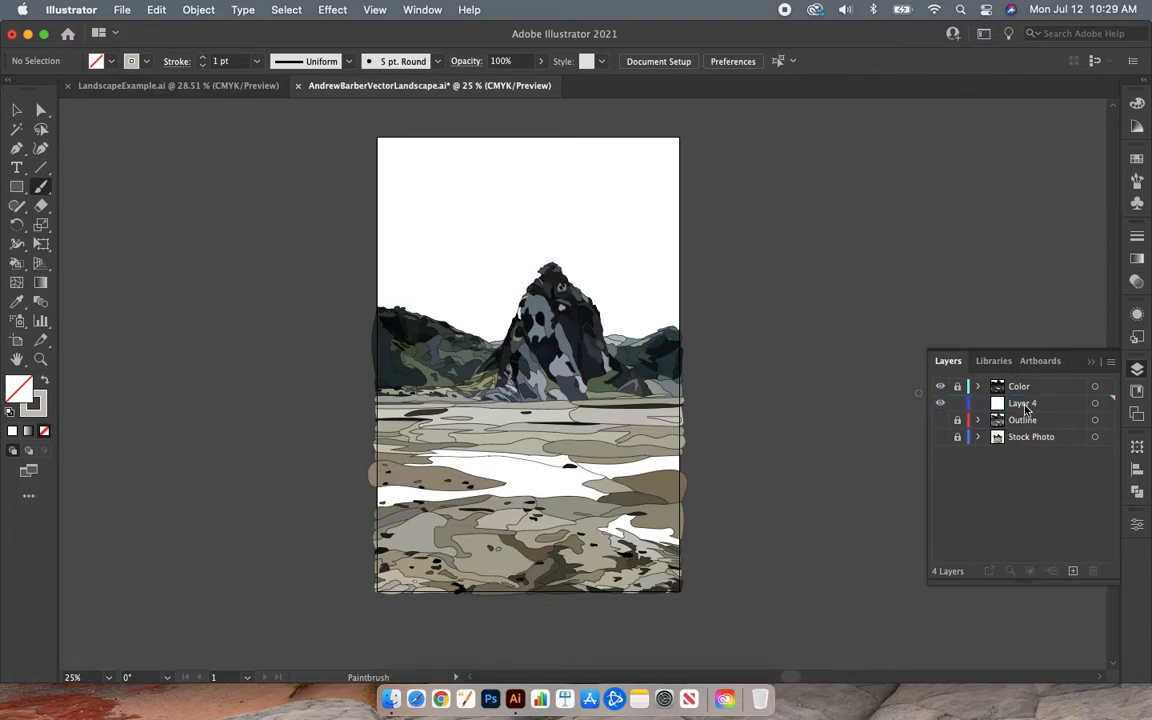
# - Rename Layer 4 to 'Fill' and set its layer colour to Yellow
pyautogui.click(1019, 386)
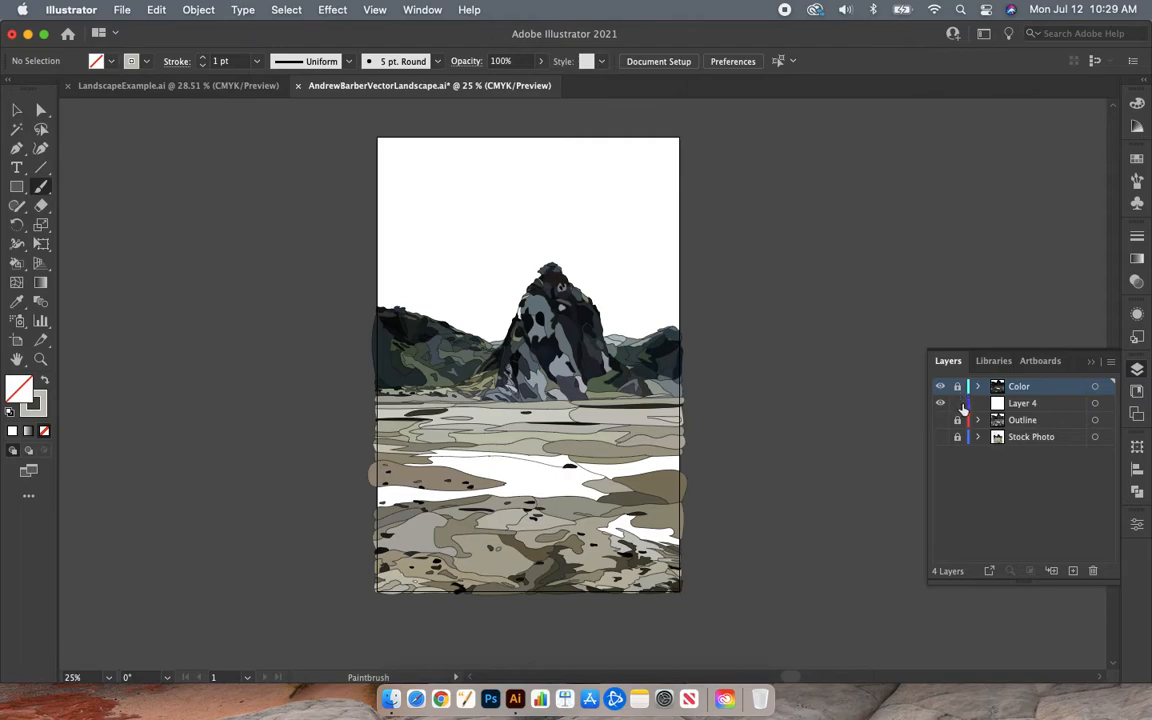
pyautogui.doubleClick(1022, 403)
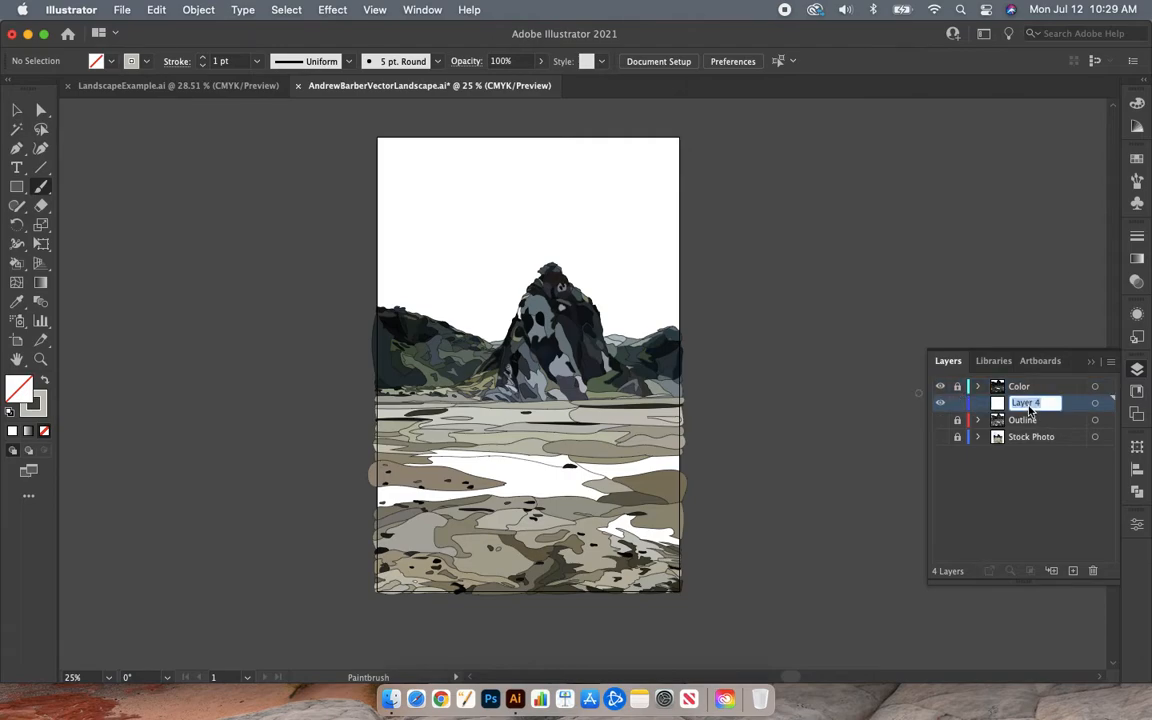
pyautogui.write('Fill')
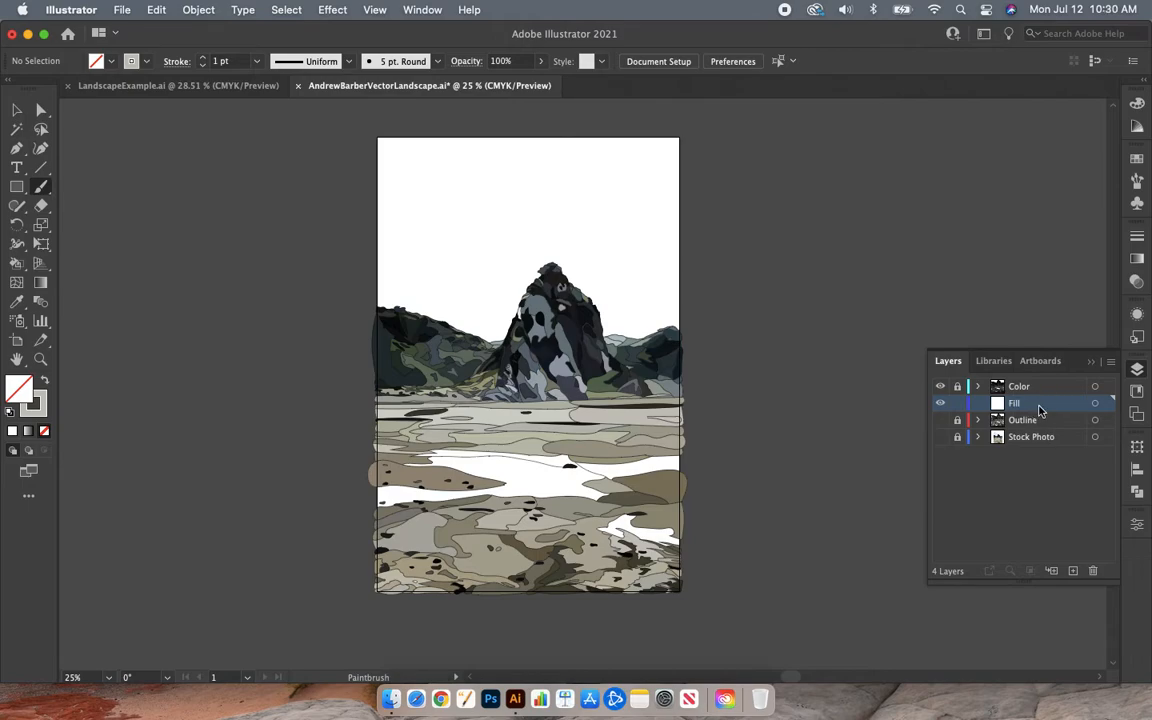
pyautogui.doubleClick(1014, 402)
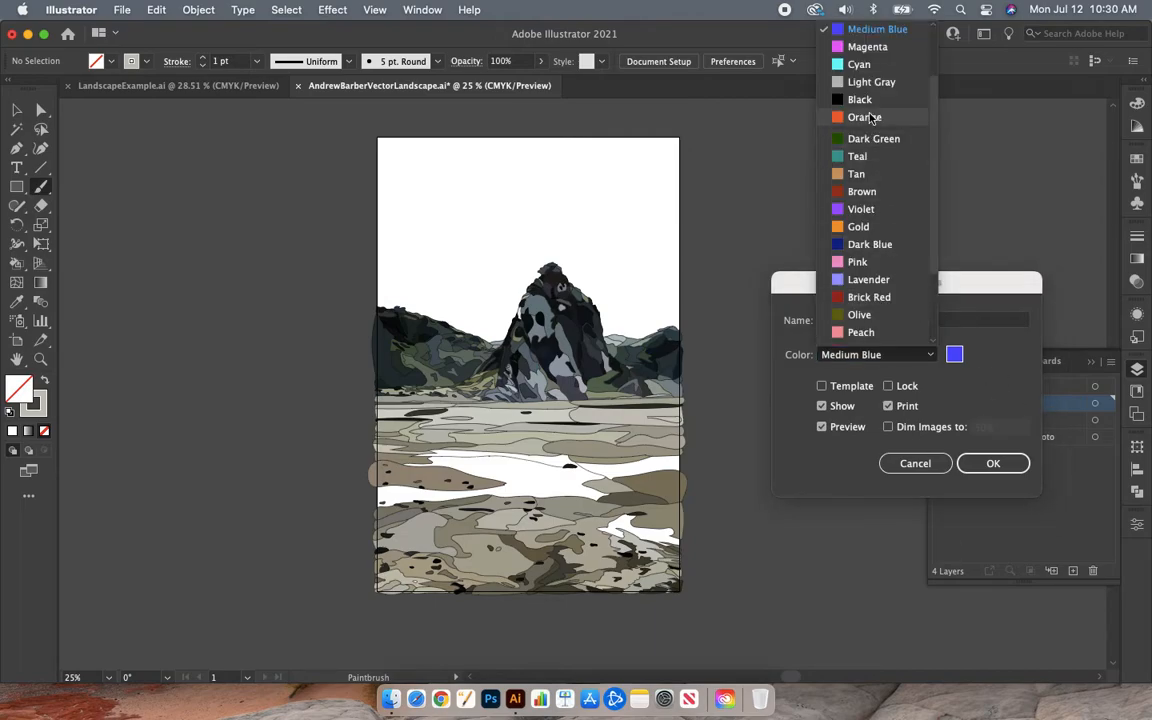
pyautogui.scroll(-3)
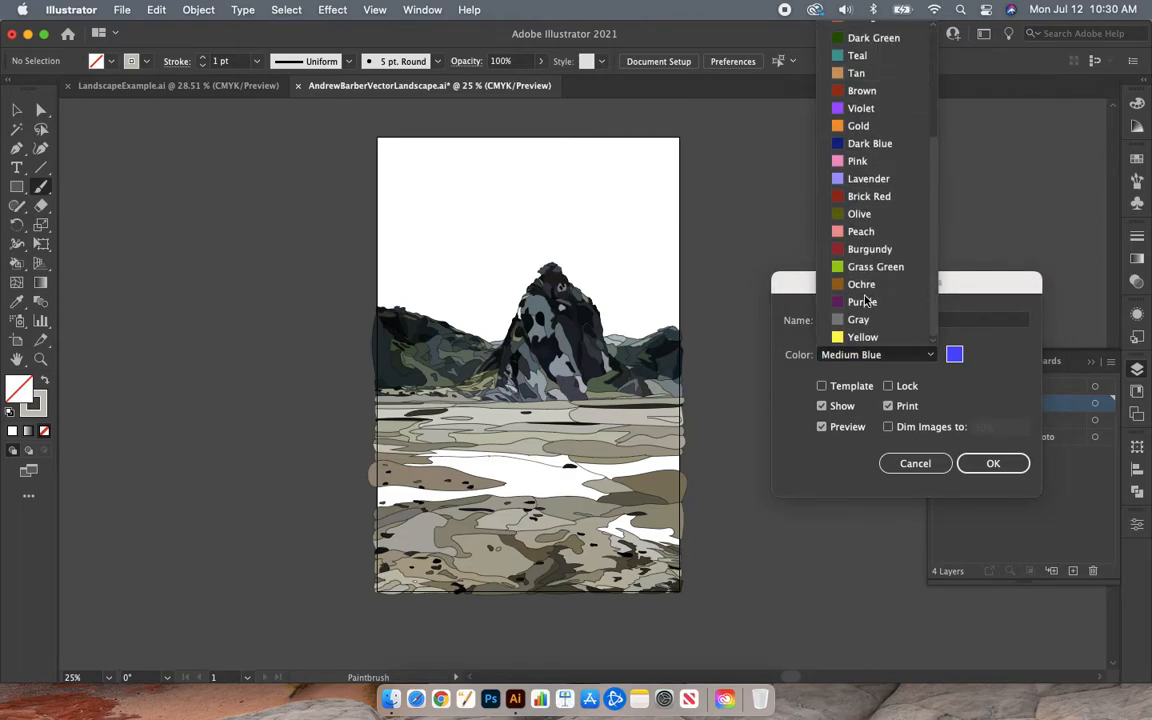
pyautogui.click(862, 337)
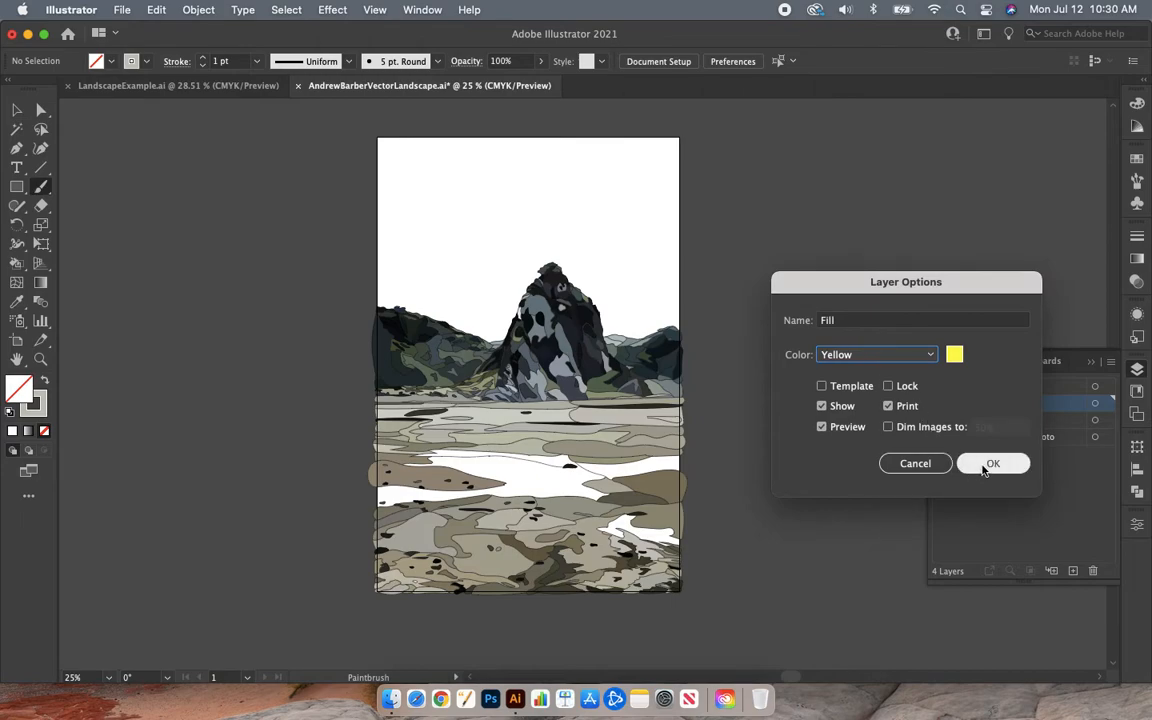
pyautogui.click(992, 463)
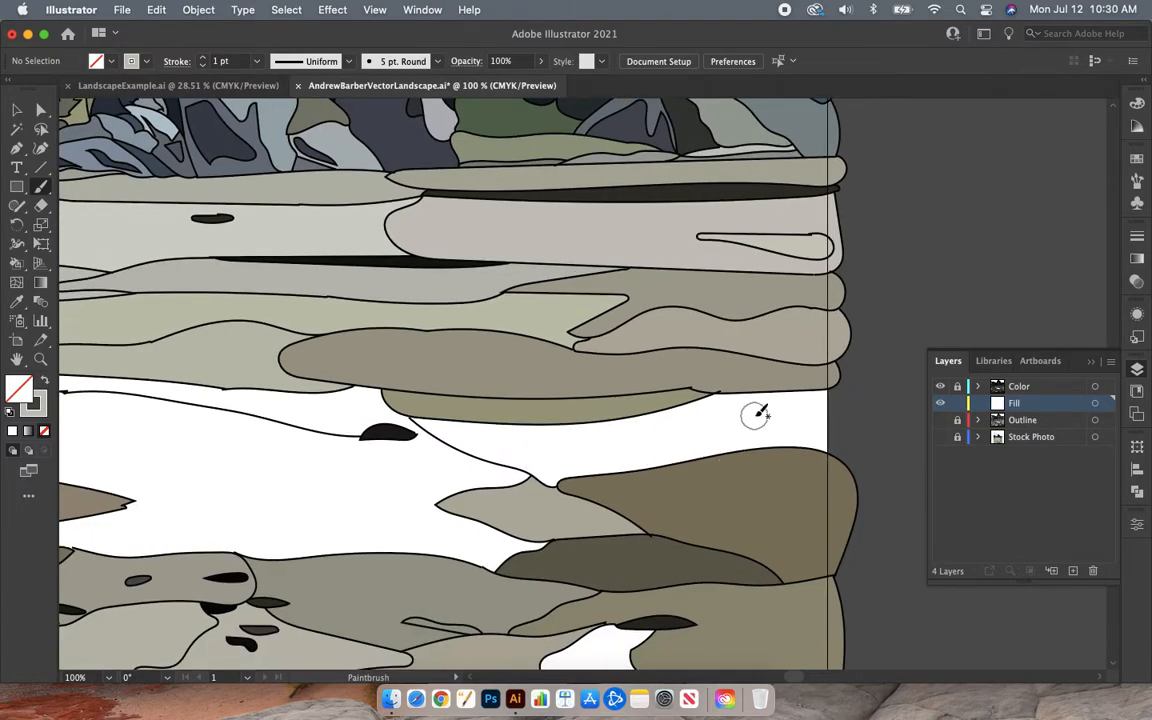
# - Brush gray paint over the white gap near the landscape's right edge
pyautogui.click(939, 437)
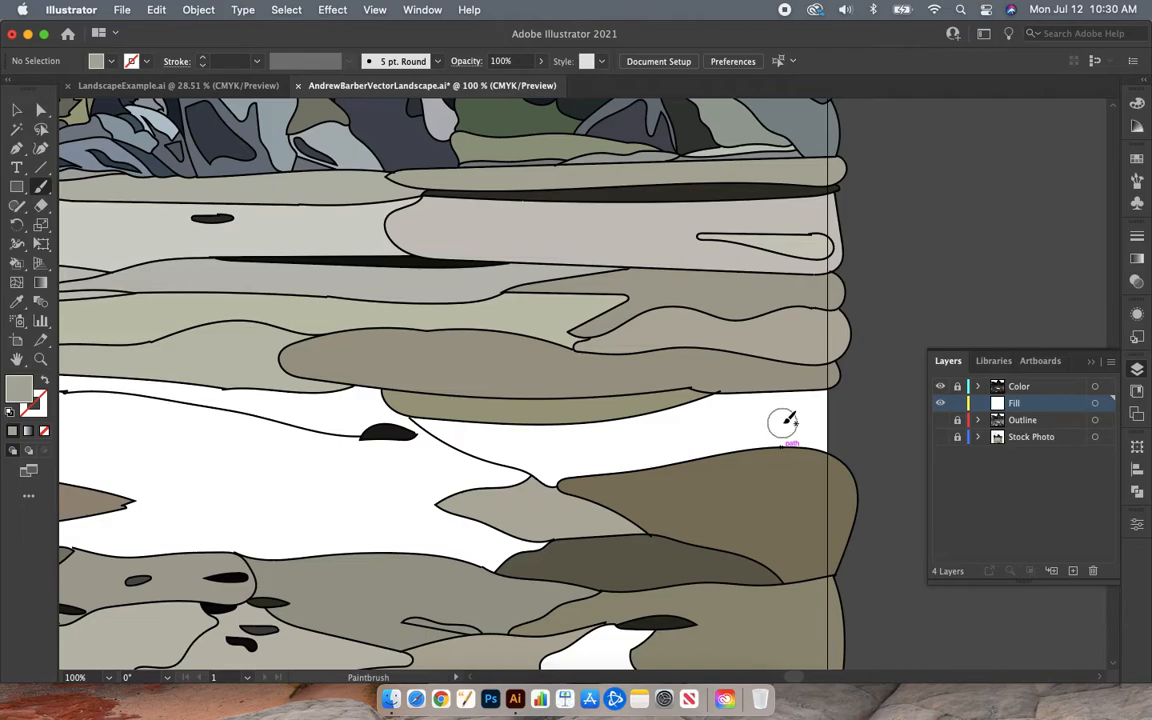
pyautogui.moveTo(595, 453)
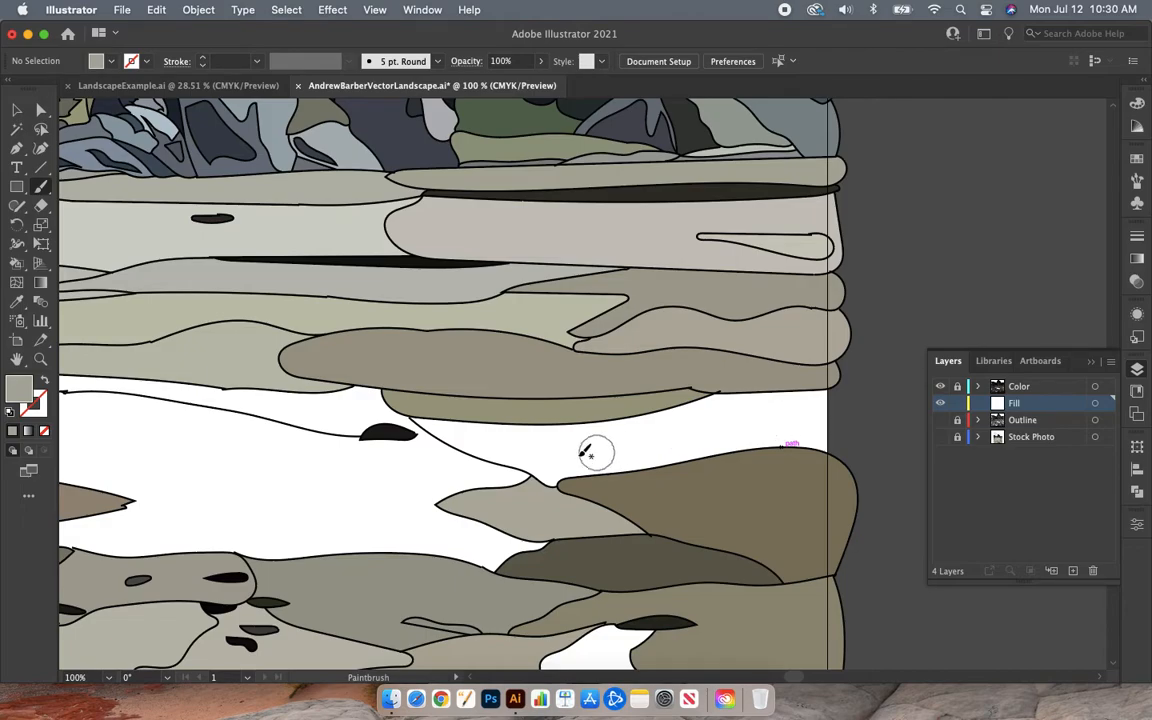
pyautogui.moveTo(530, 460)
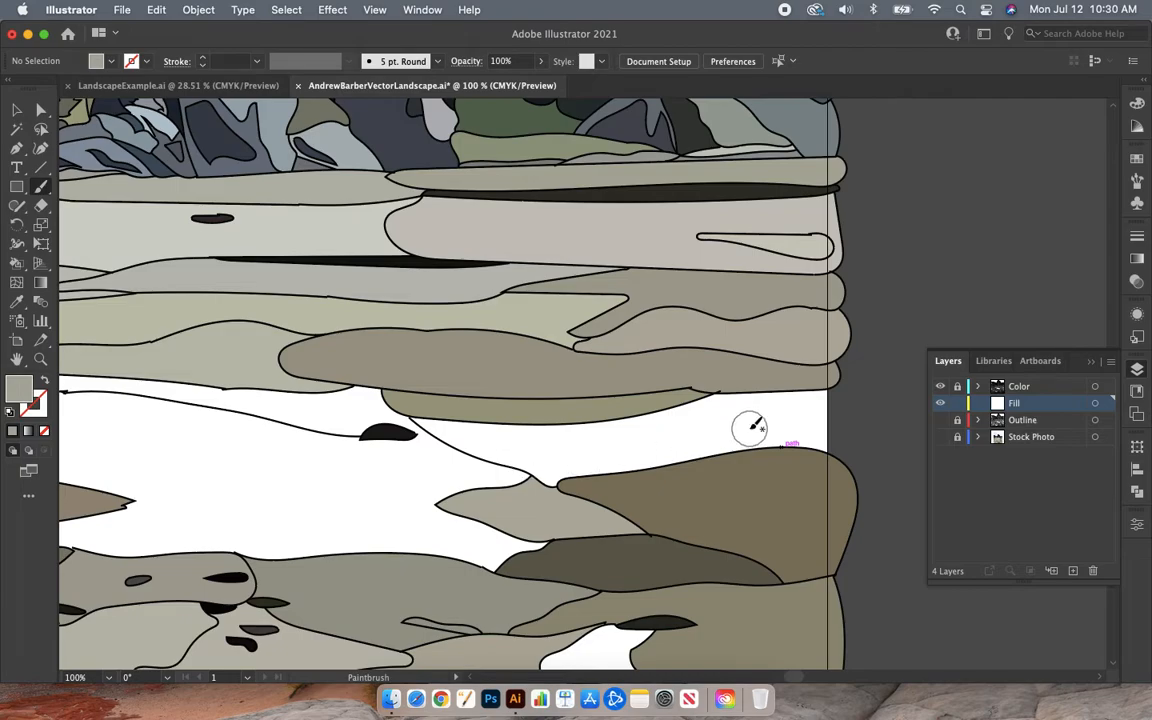
pyautogui.moveTo(780, 437)
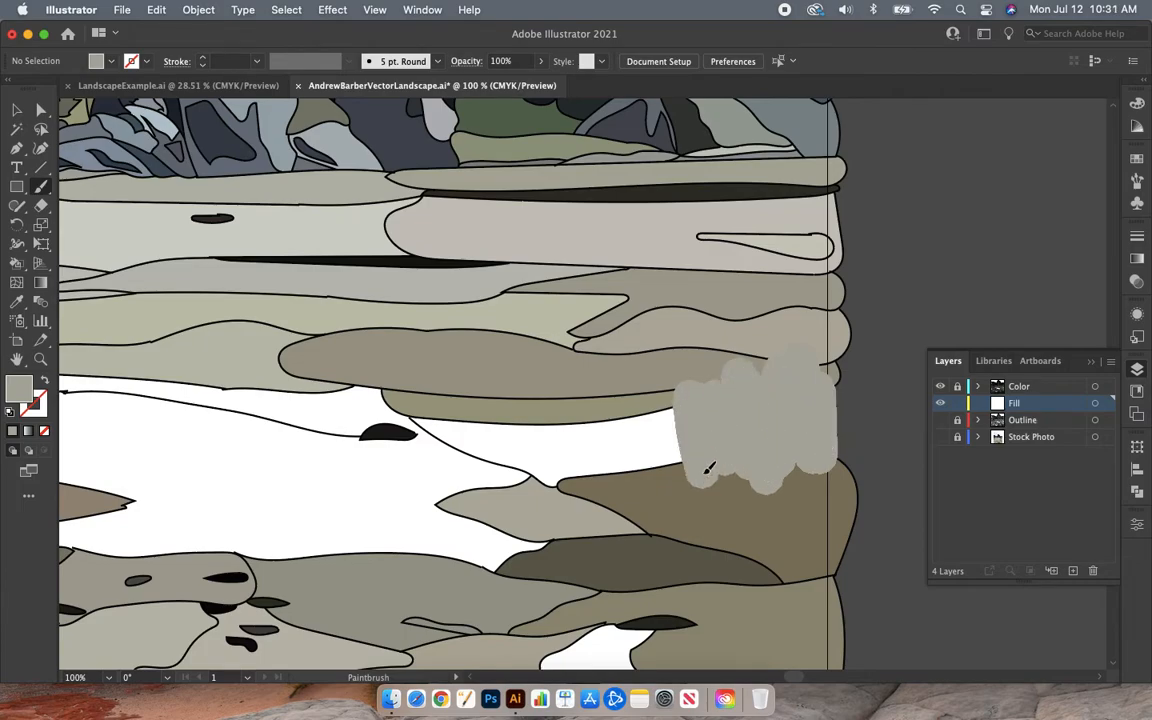
pyautogui.moveTo(710, 470); pyautogui.dragTo(646, 452)
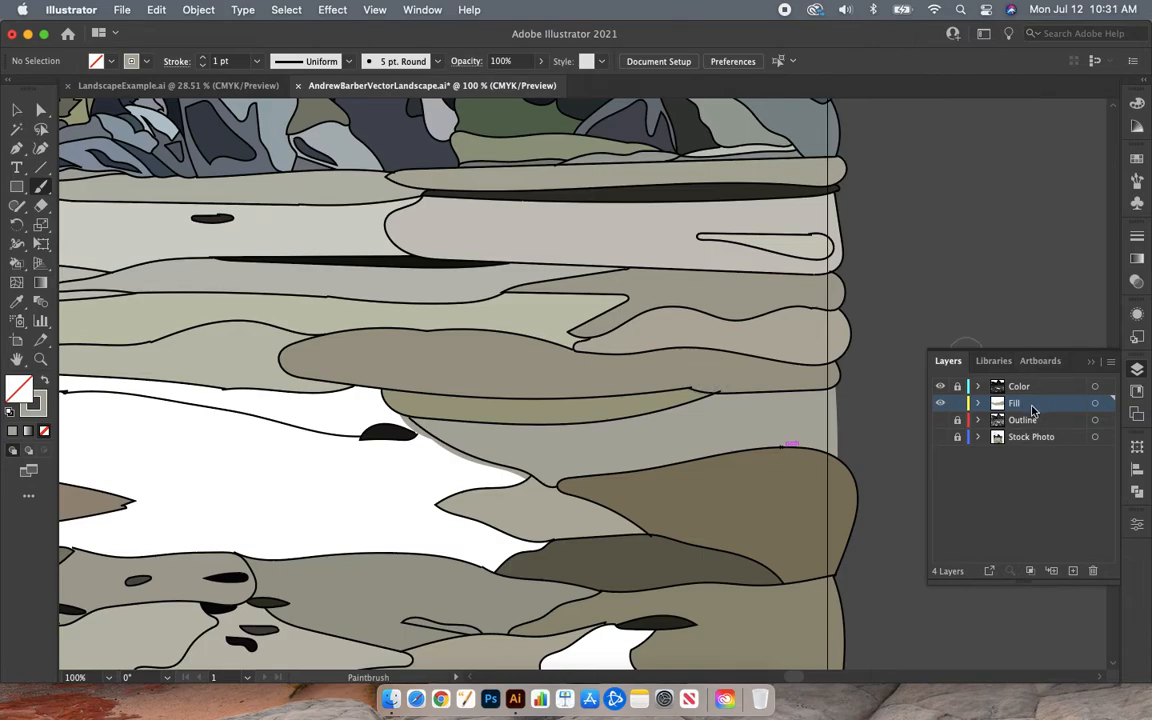
pyautogui.moveTo(1034, 396)
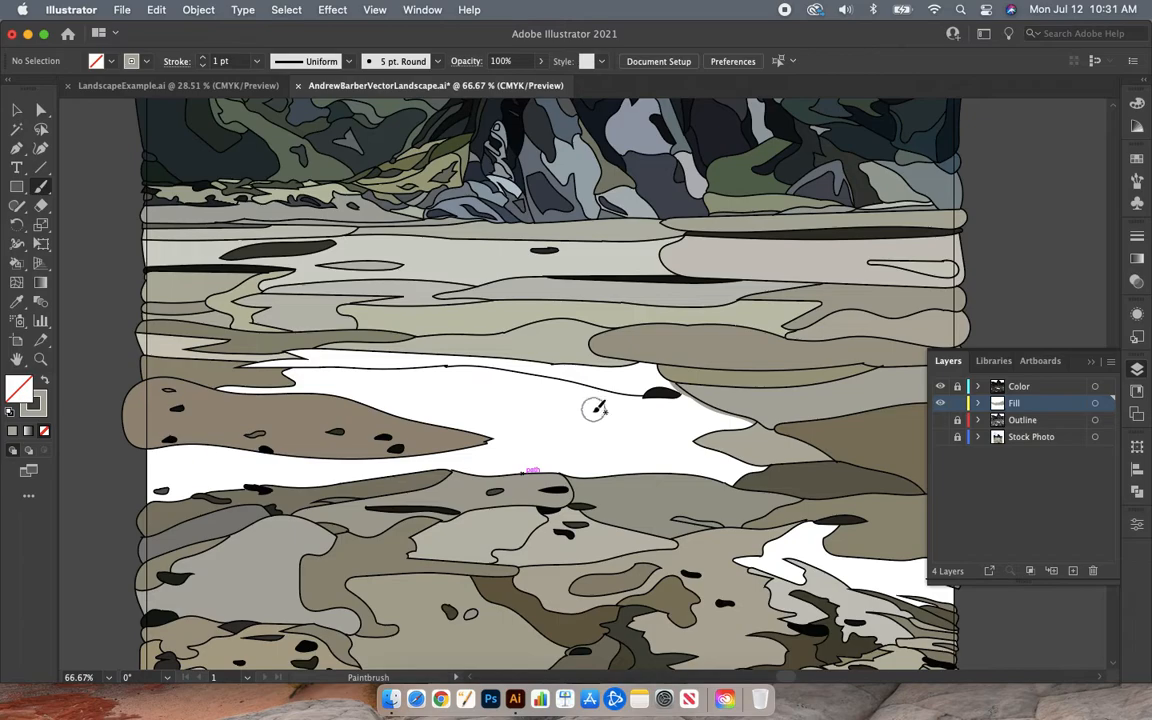
pyautogui.moveTo(558, 423)
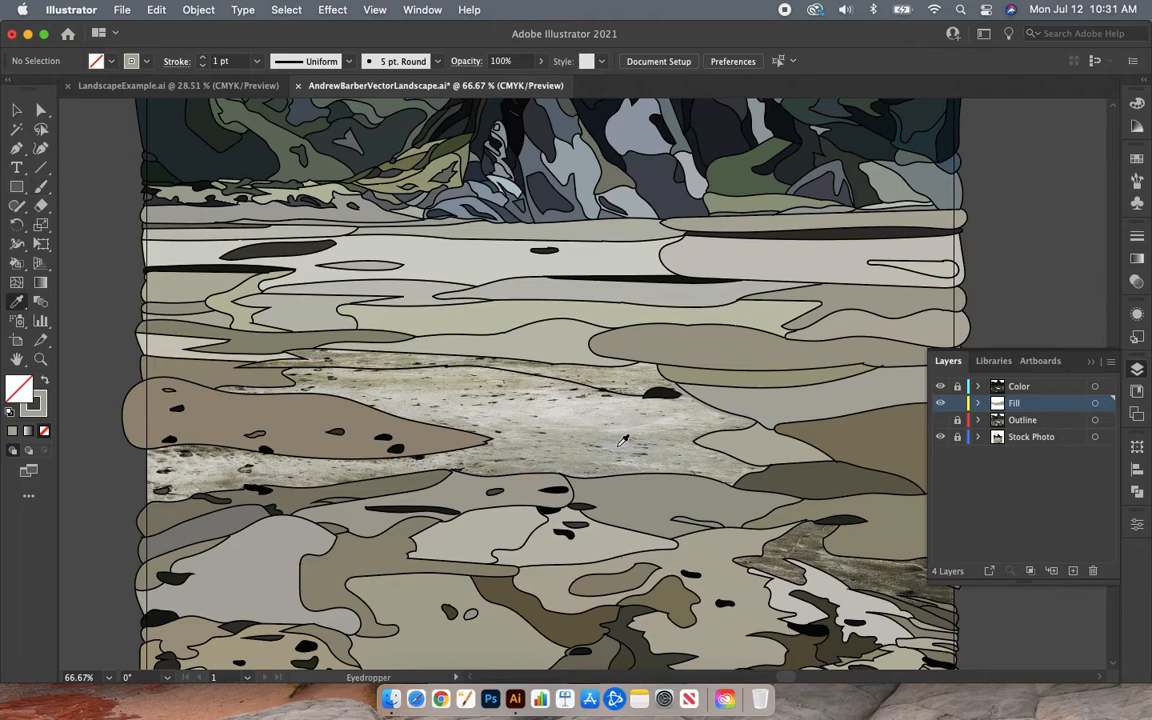
pyautogui.moveTo(570, 410)
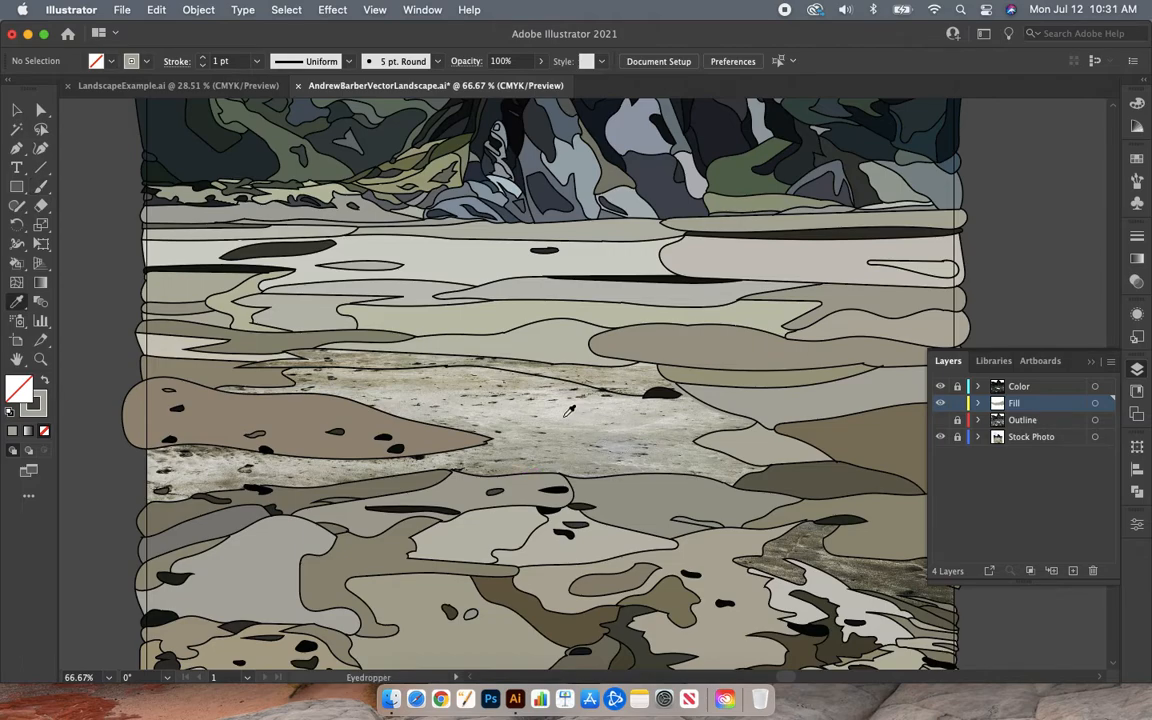
pyautogui.moveTo(568, 410)
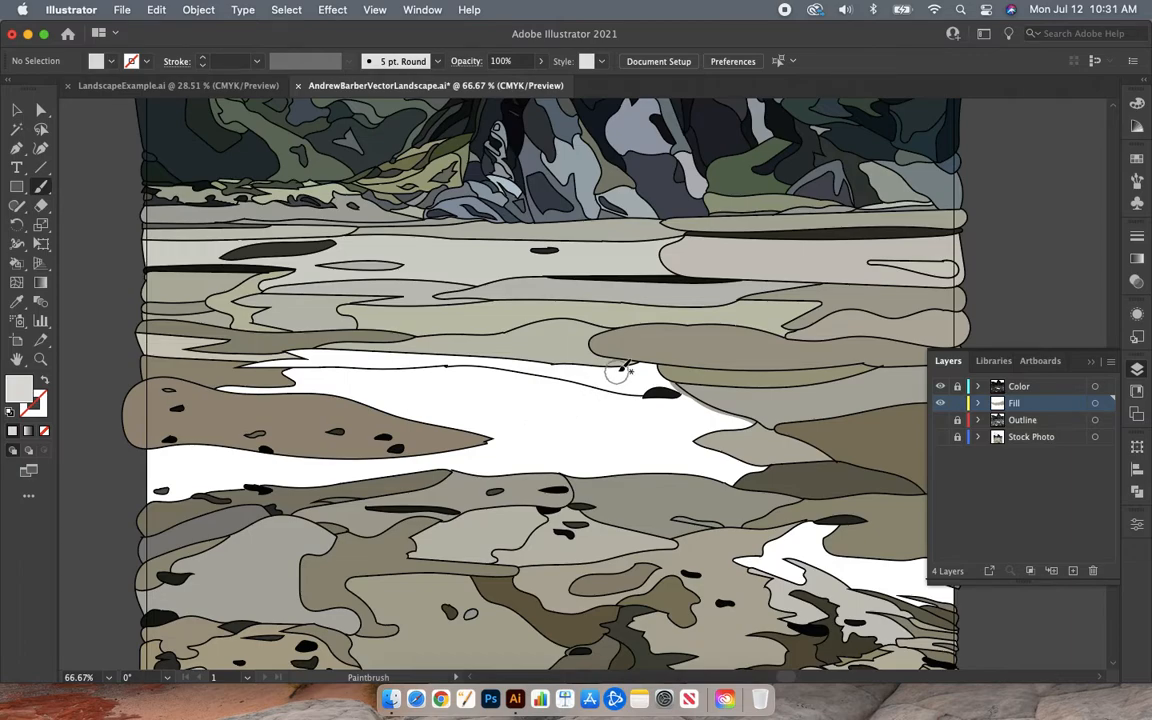
# - Brush light gray over the foreground's middle white gap and large left white area
pyautogui.moveTo(615, 375); pyautogui.dragTo(735, 430)
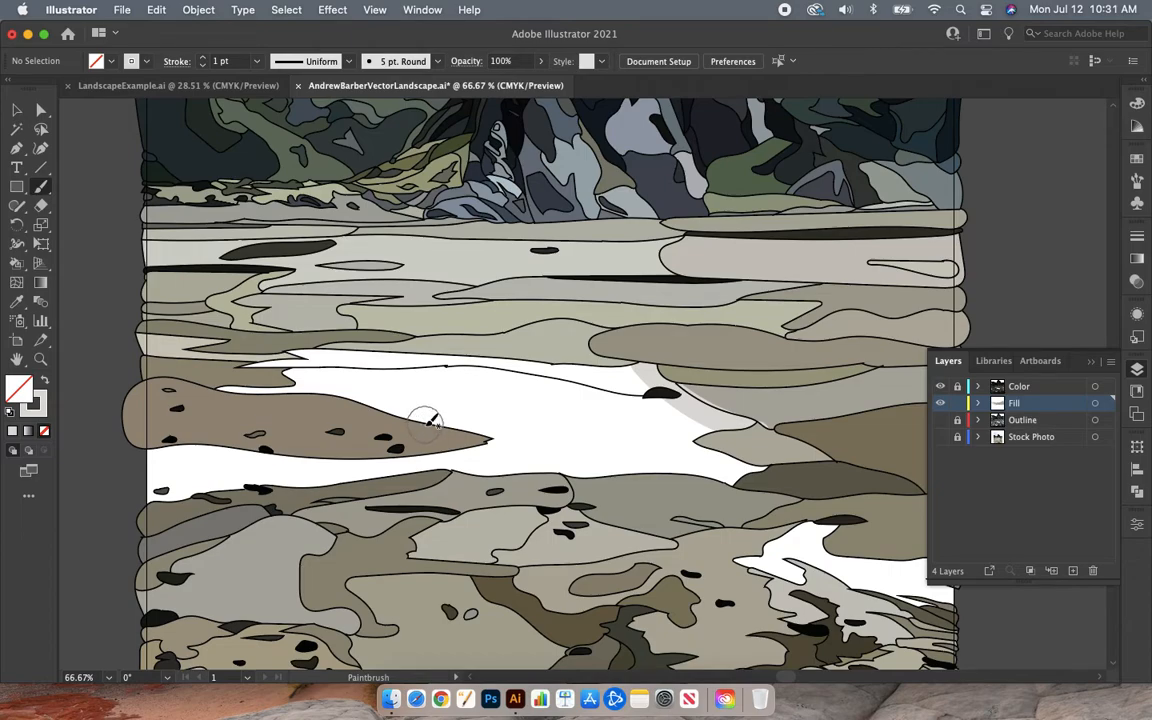
pyautogui.moveTo(425, 418)
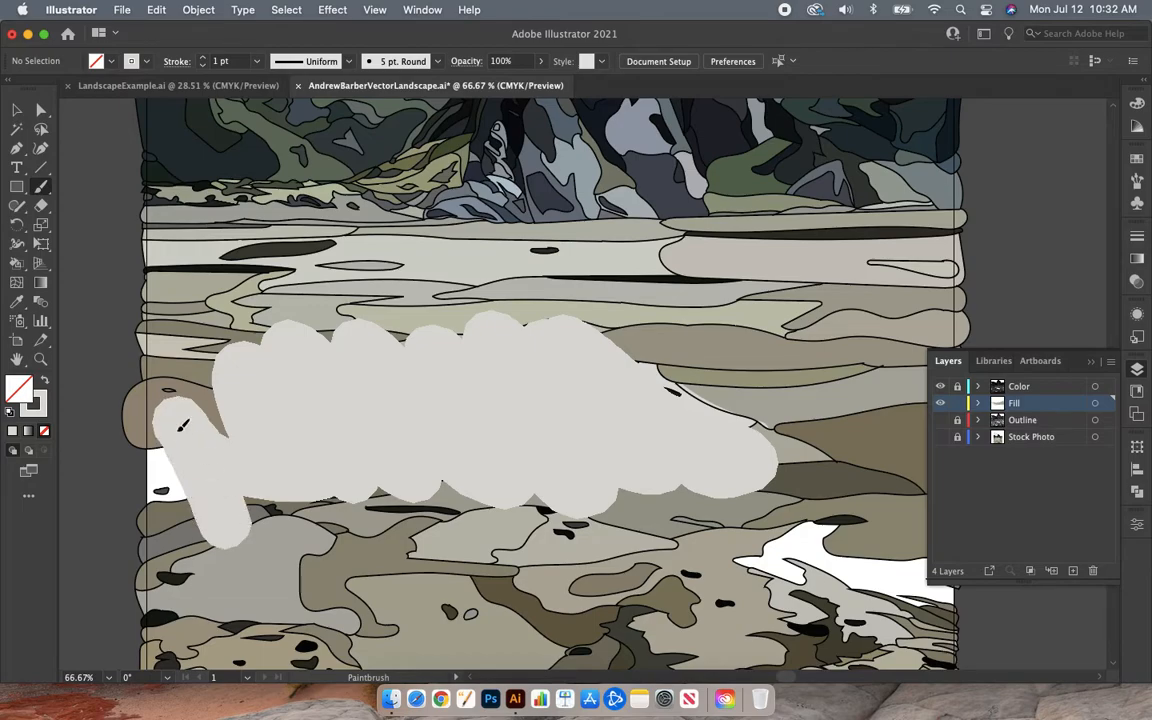
pyautogui.moveTo(180, 425); pyautogui.dragTo(145, 500)
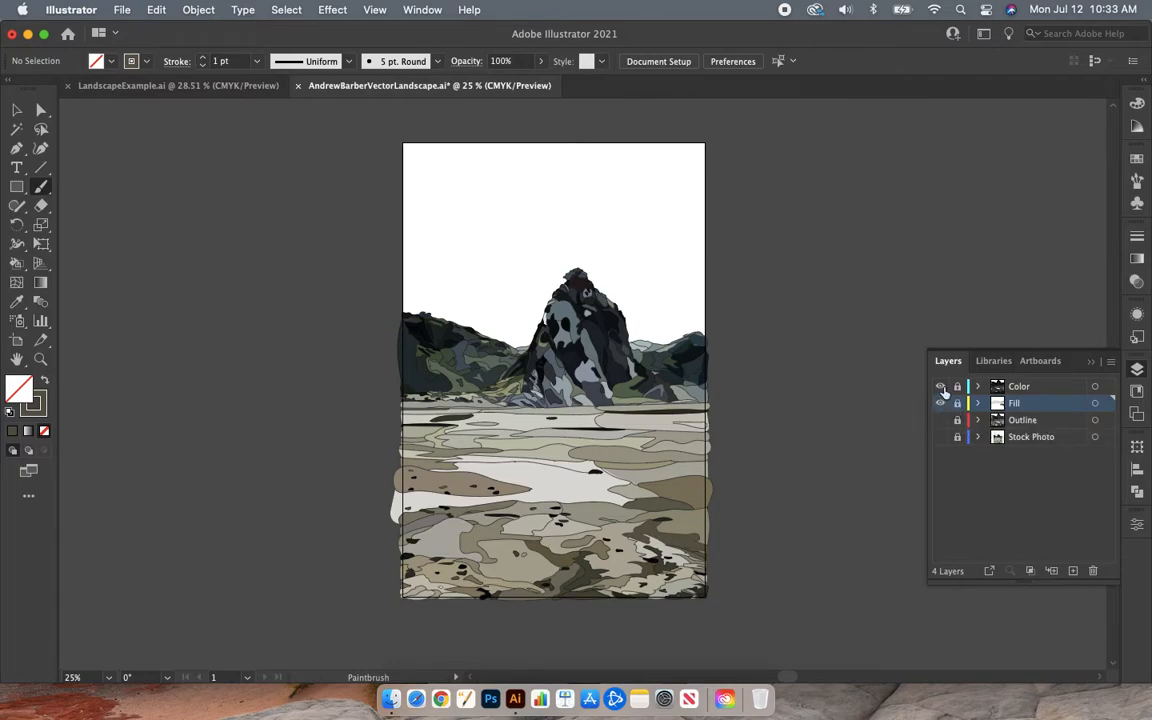
# - Create a new layer below Fill and rename it 'Background'
pyautogui.click(939, 386)
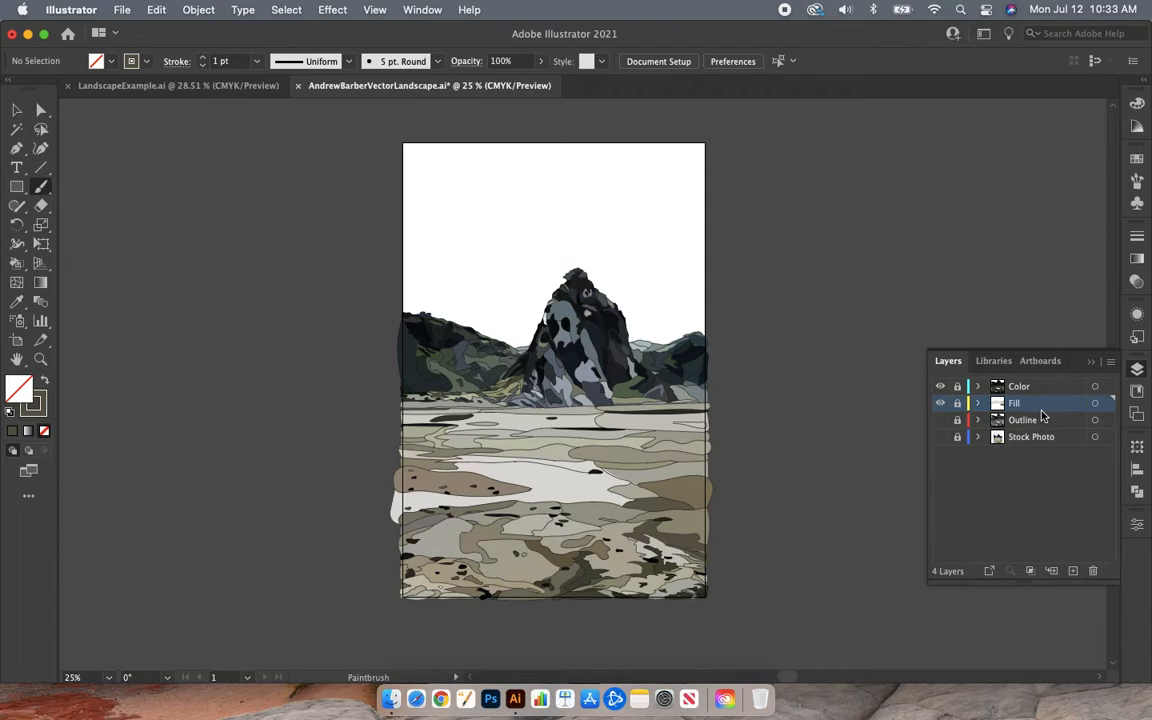
pyautogui.moveTo(1063, 481)
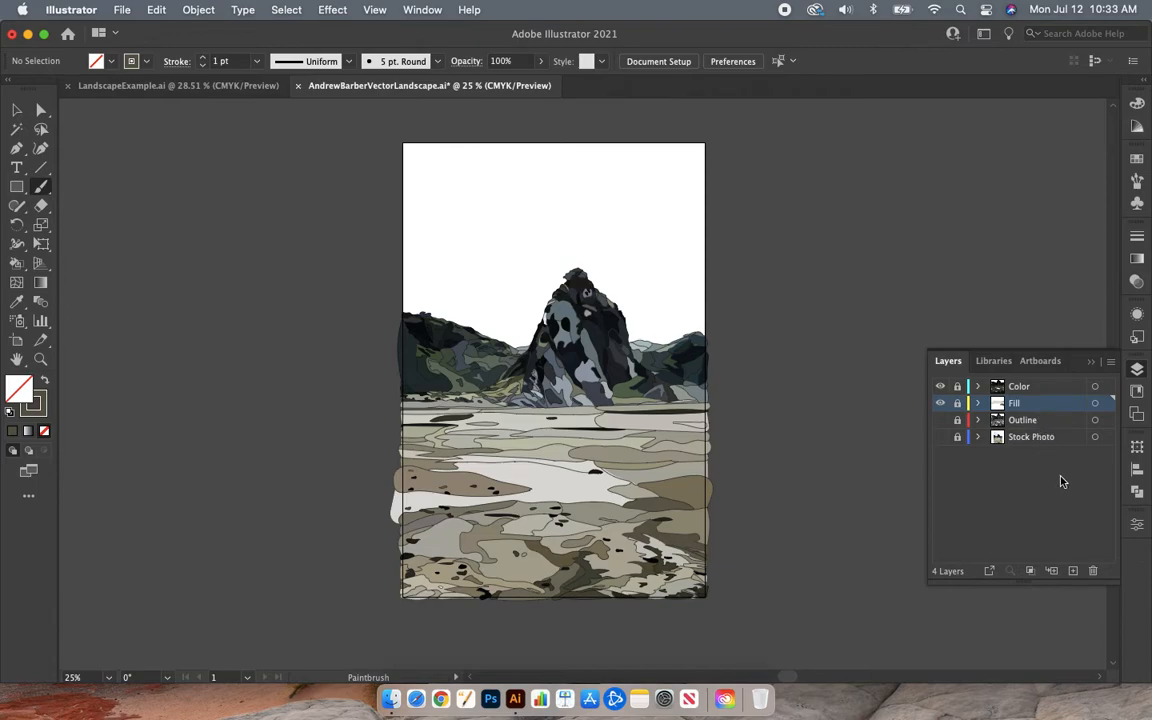
pyautogui.click(1051, 570)
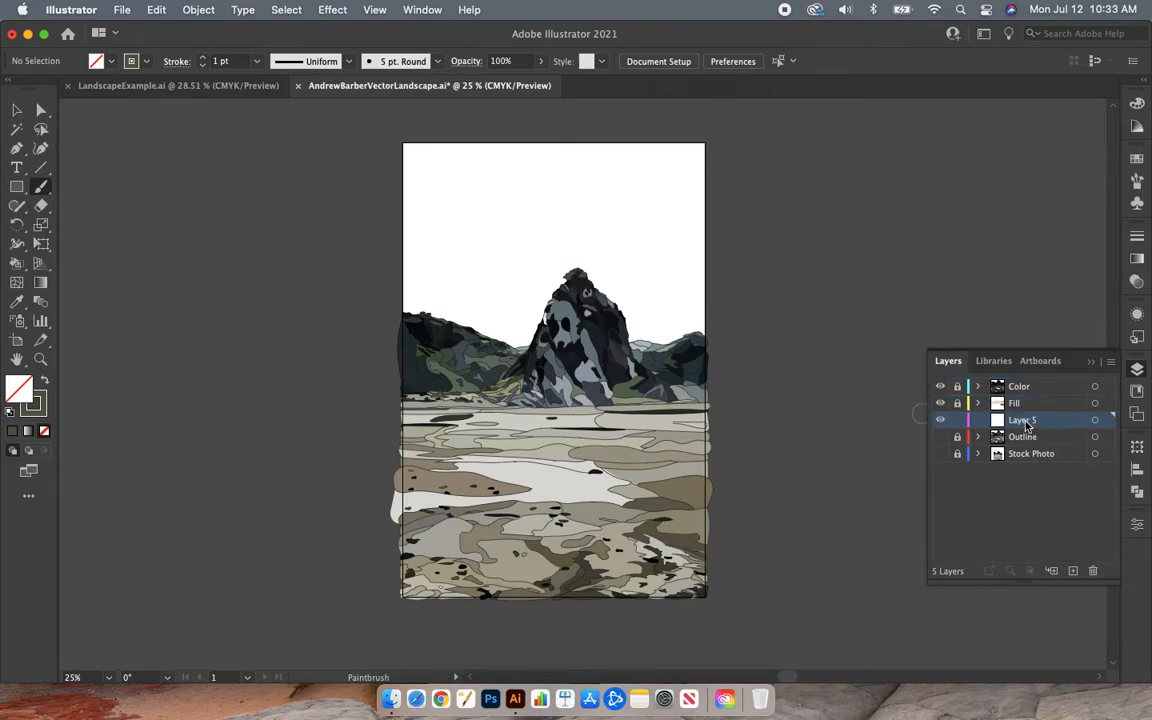
pyautogui.doubleClick(1020, 419)
pyautogui.write('Background')
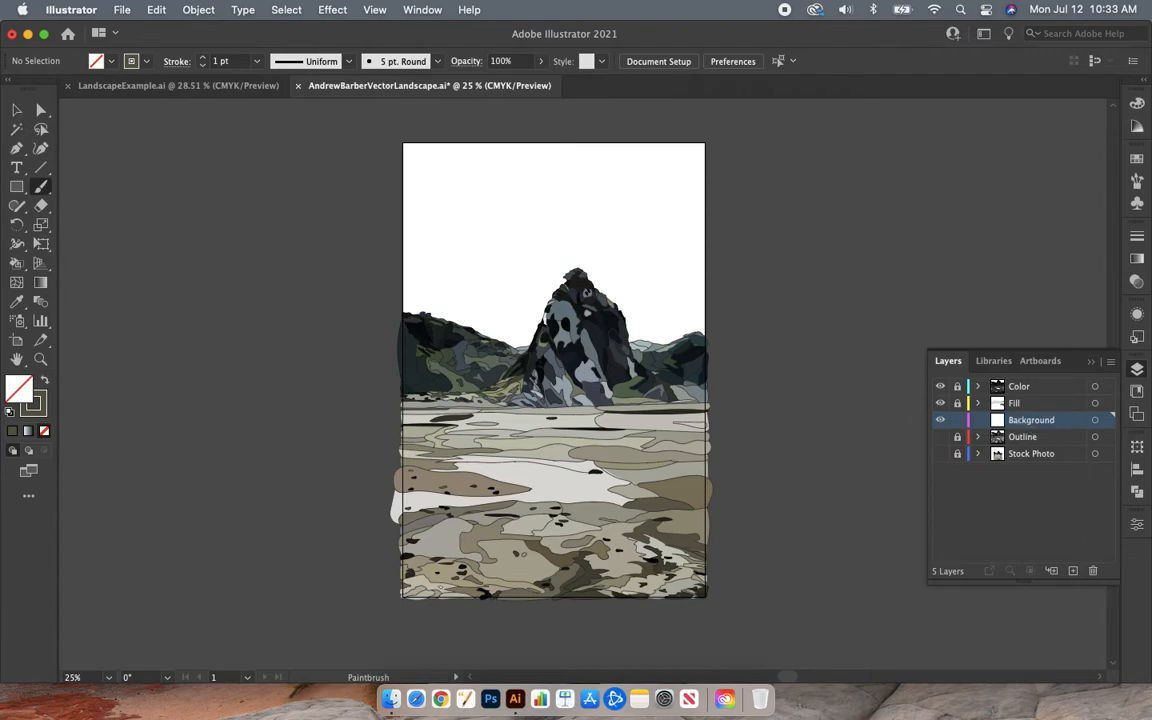
pyautogui.moveTo(630, 200)
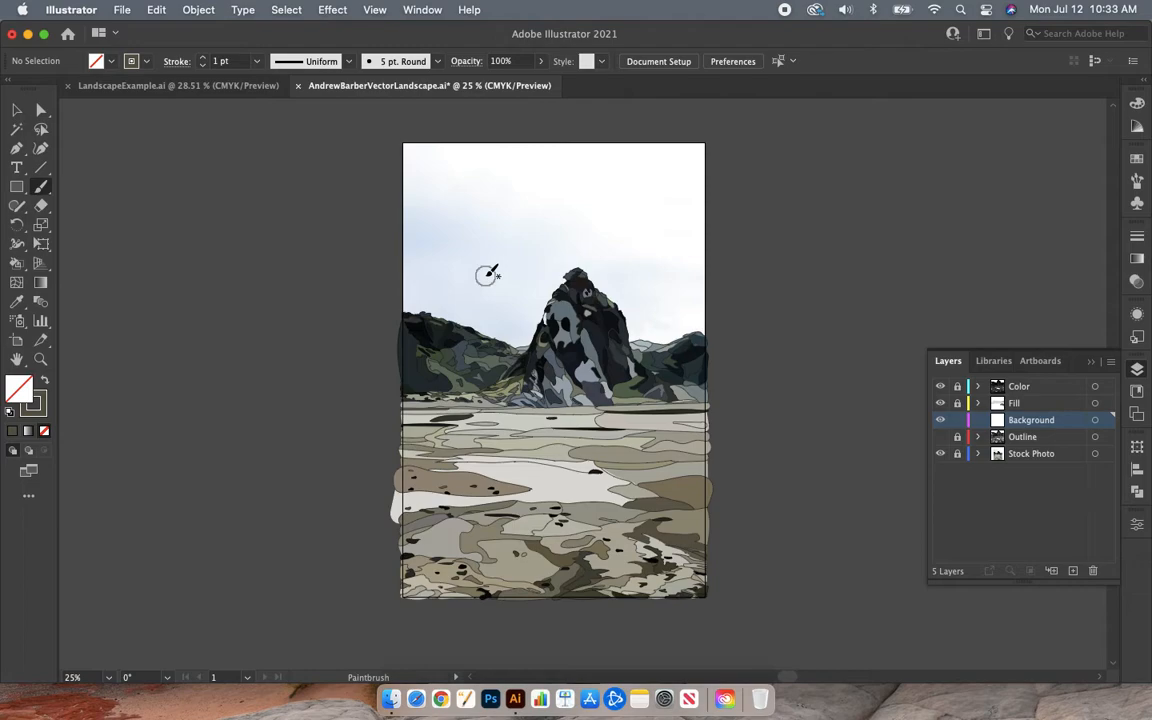
pyautogui.moveTo(634, 188)
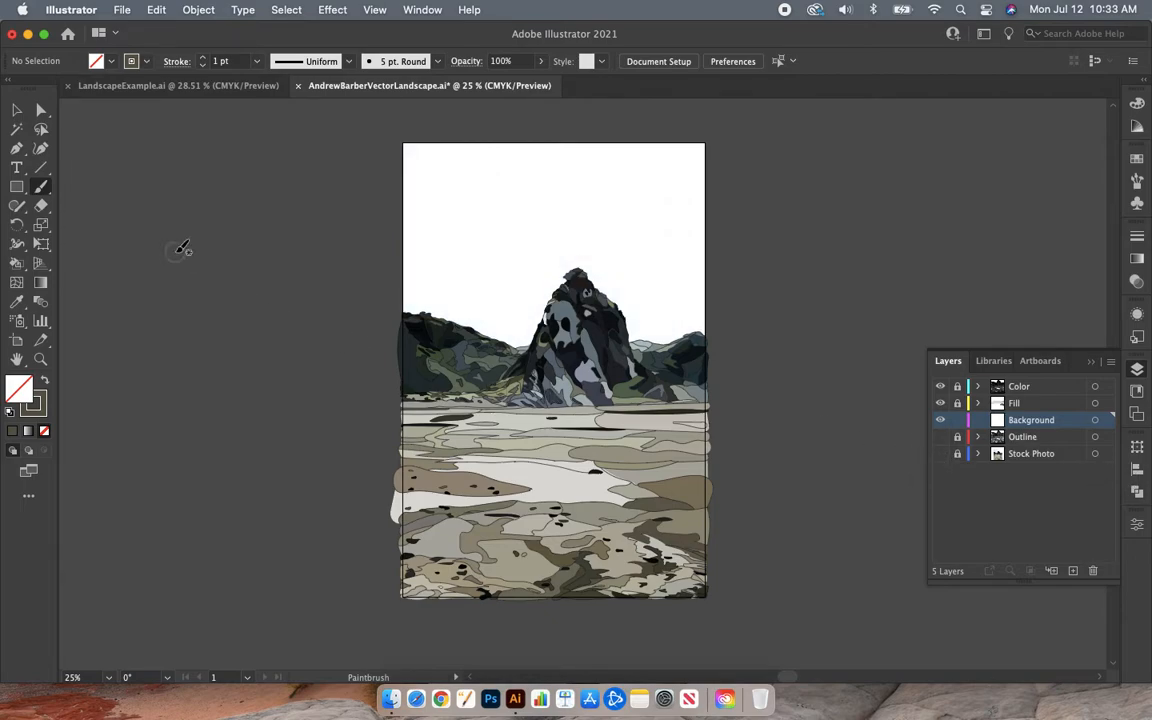
pyautogui.moveTo(16, 187)
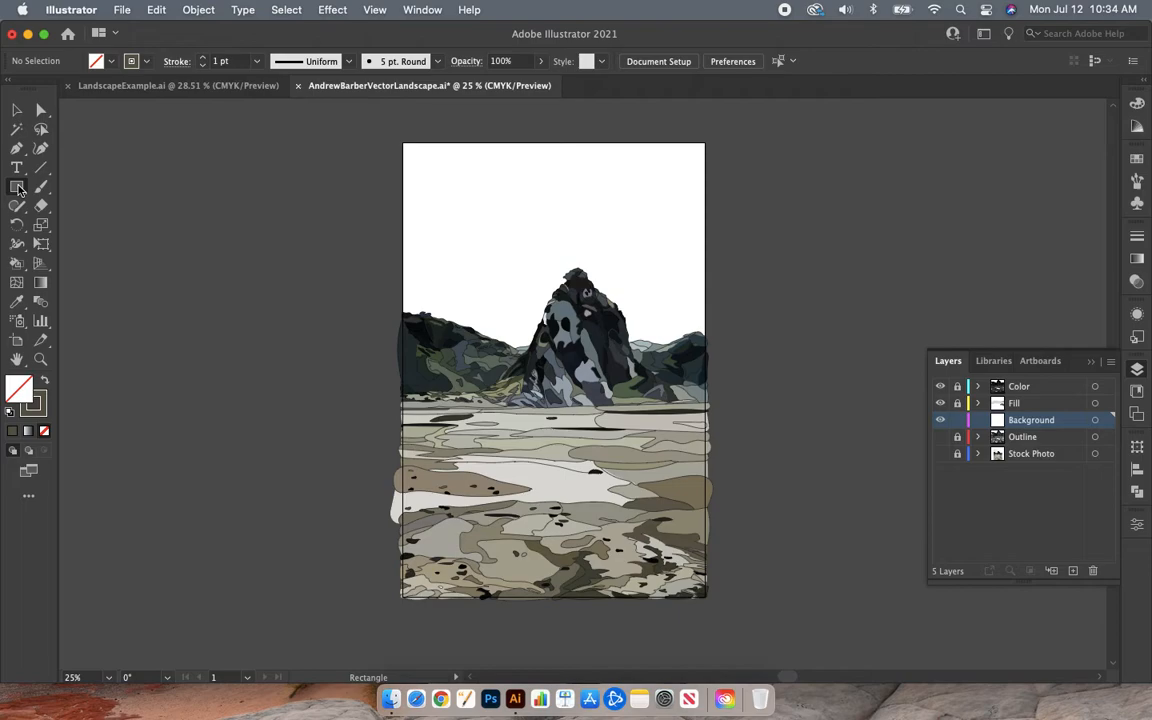
pyautogui.moveTo(40, 378)
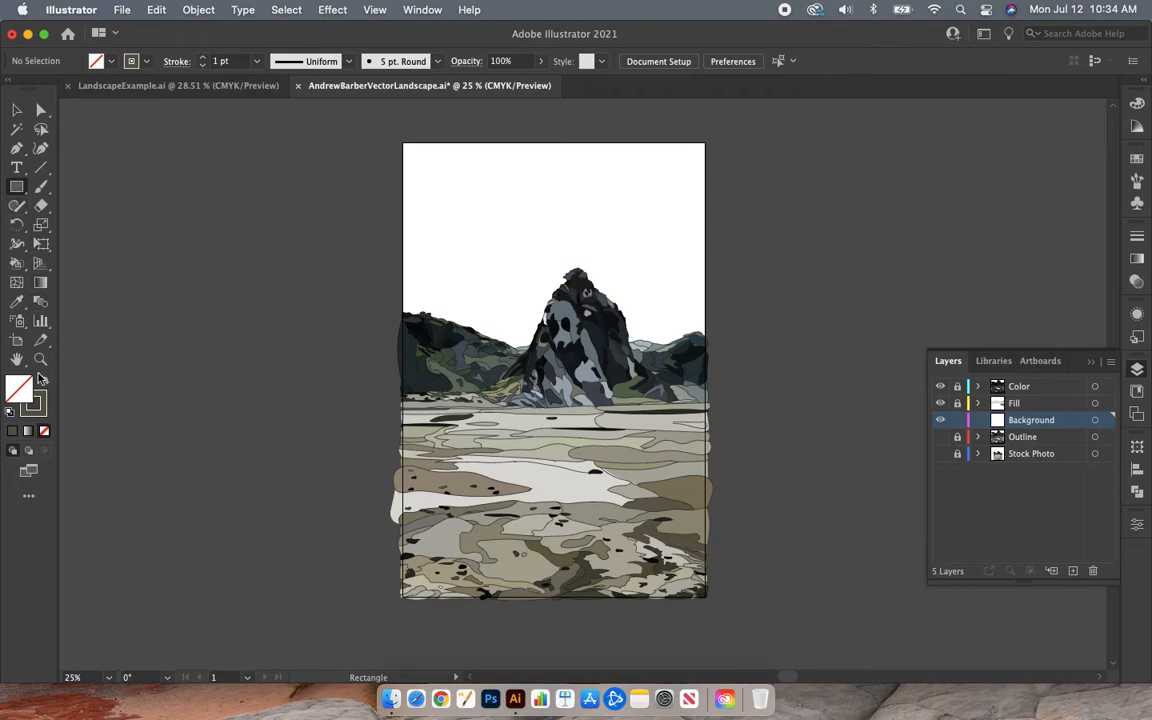
pyautogui.moveTo(44, 418)
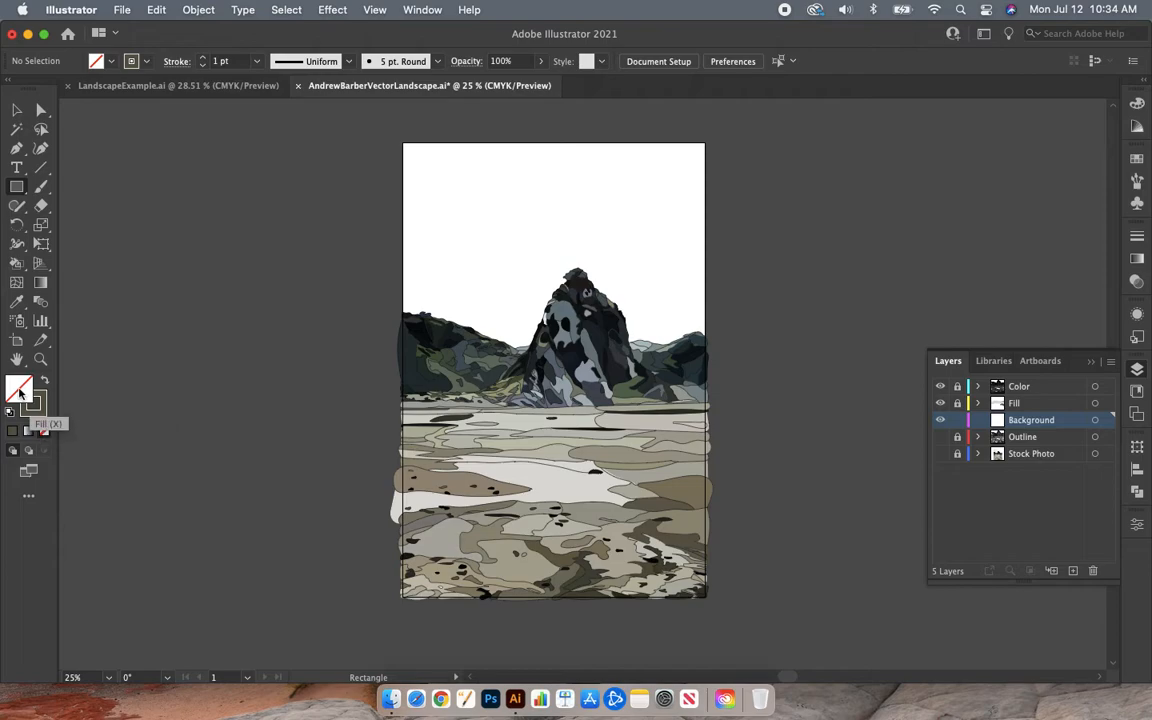
pyautogui.moveTo(46, 389)
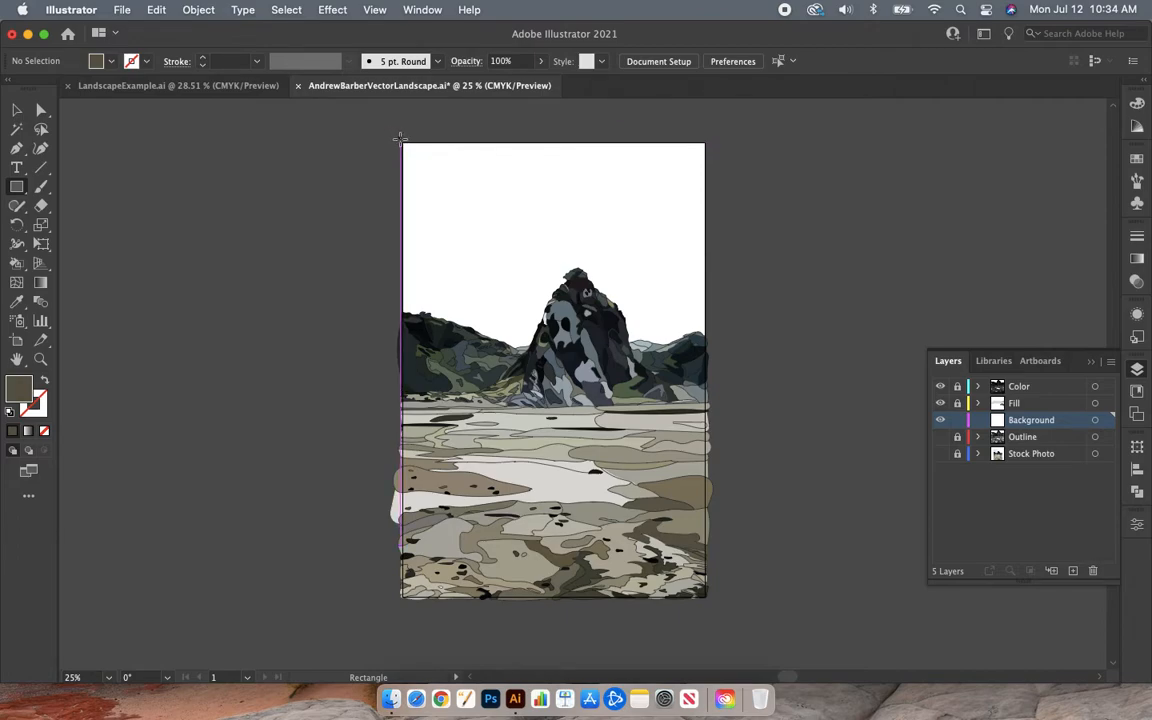
# - Draw a dark brown rectangle from the artboard's top-left corner to the horizon
pyautogui.moveTo(400, 138); pyautogui.dragTo(614, 288)
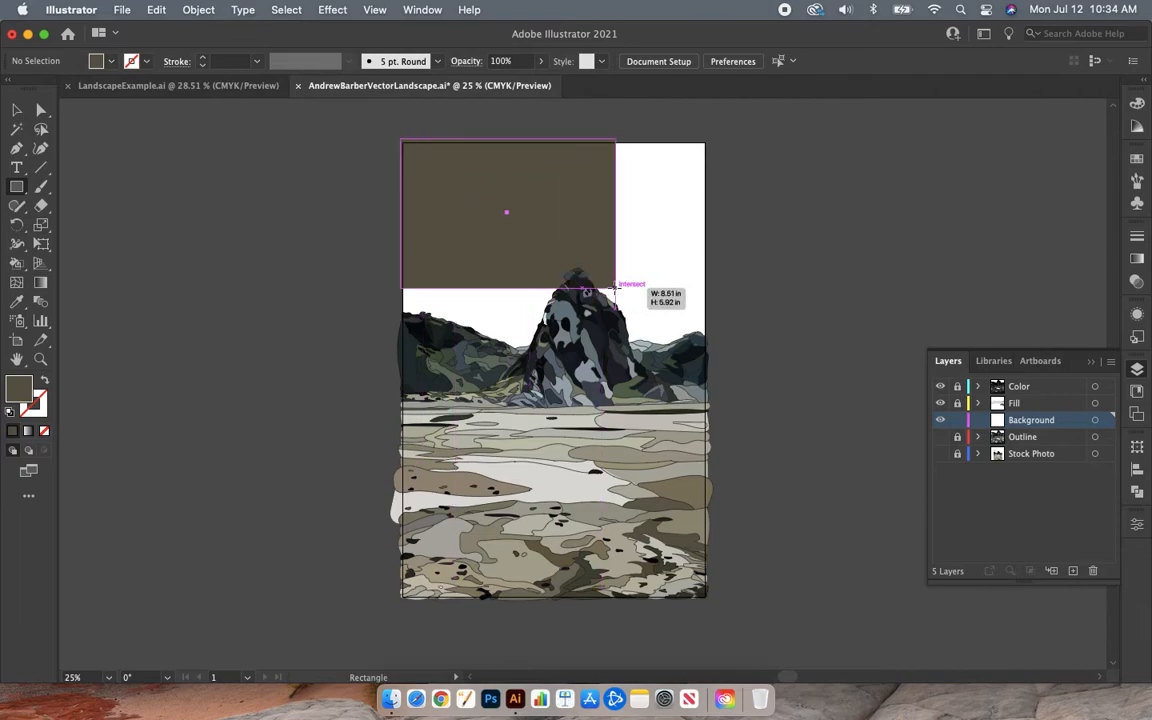
pyautogui.moveTo(615, 290); pyautogui.dragTo(710, 397)
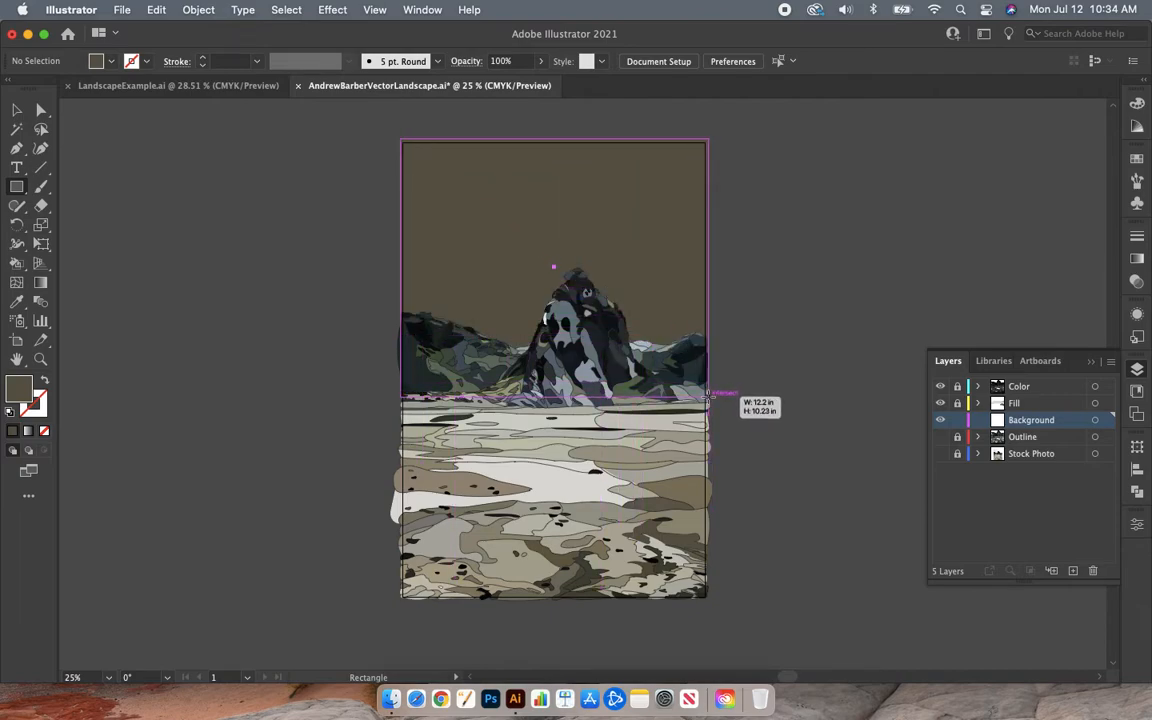
pyautogui.moveTo(710, 397); pyautogui.dragTo(863, 385)
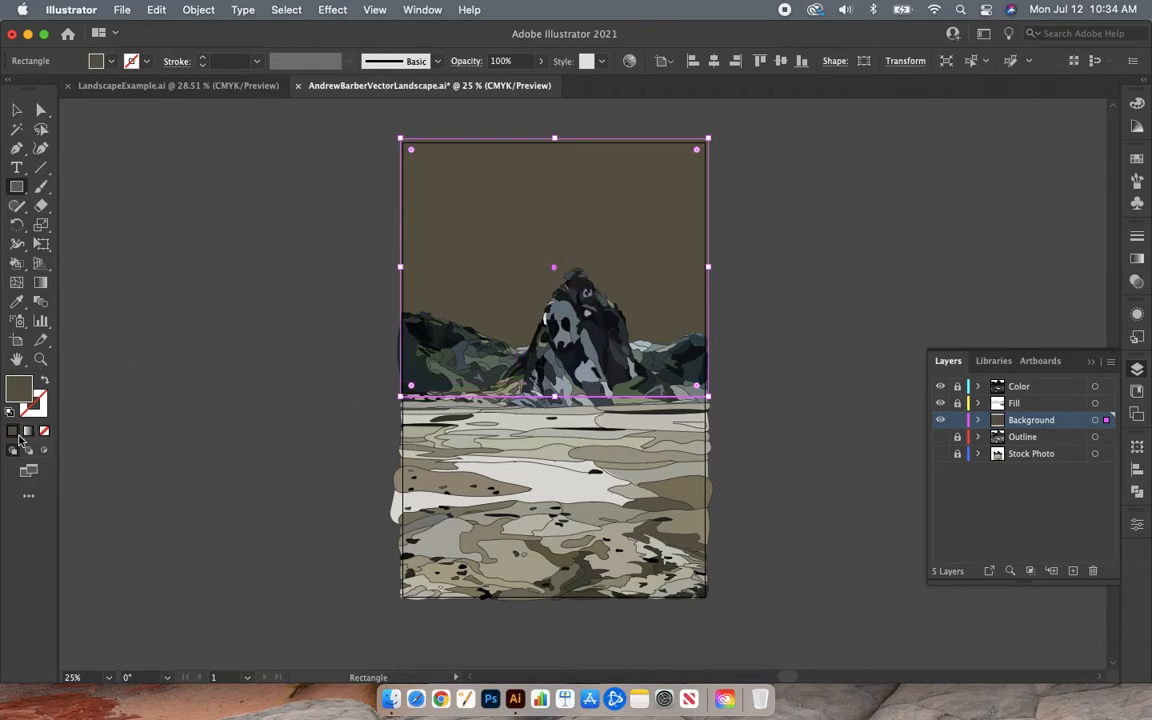
pyautogui.moveTo(13, 431)
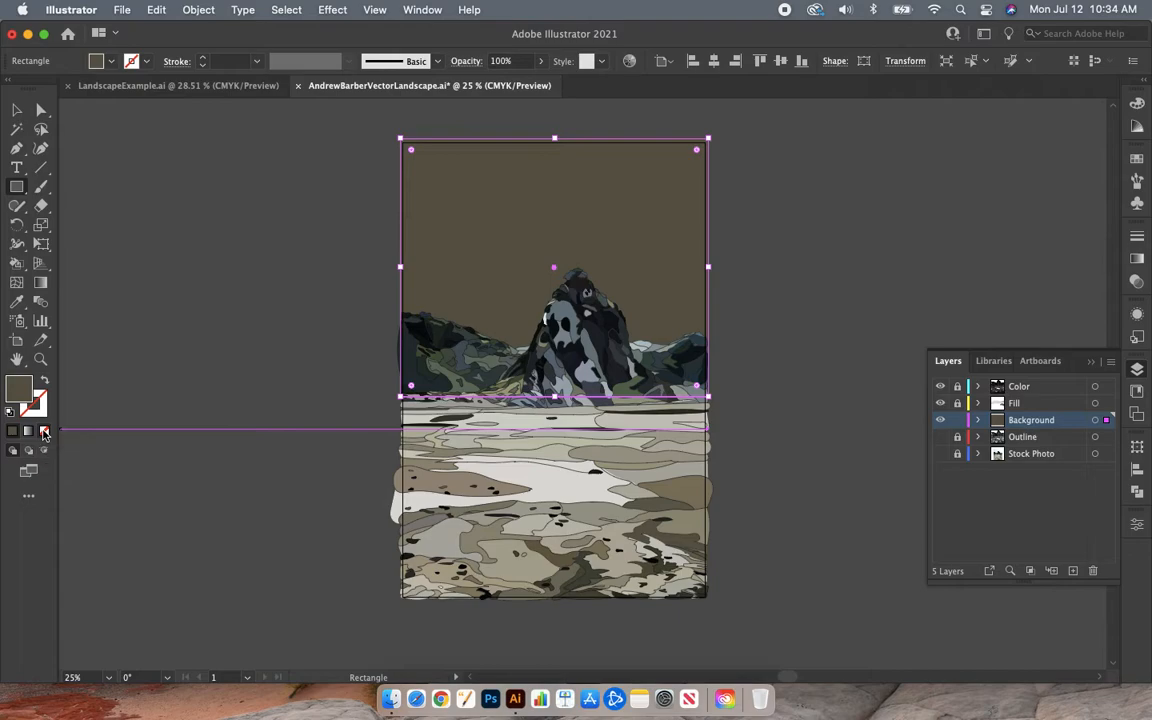
# - Switch the sky rectangle to a white-to-black gradient fill and begin editing it
pyautogui.click(13, 430)
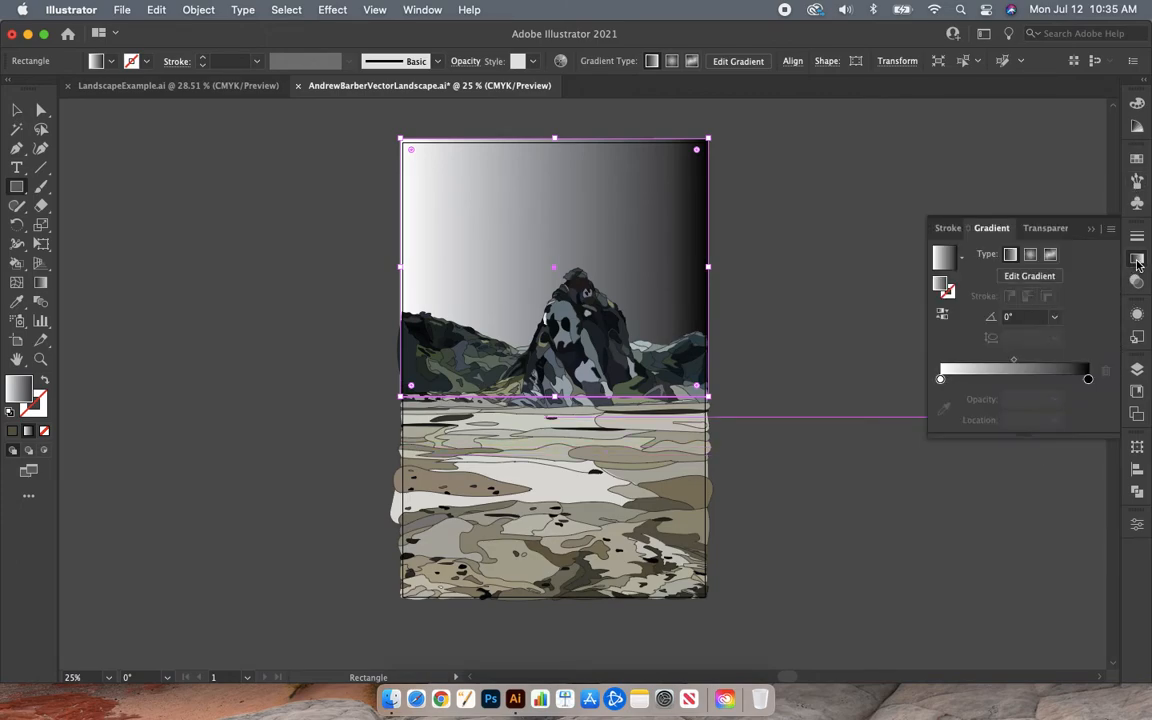
pyautogui.moveTo(1029, 276)
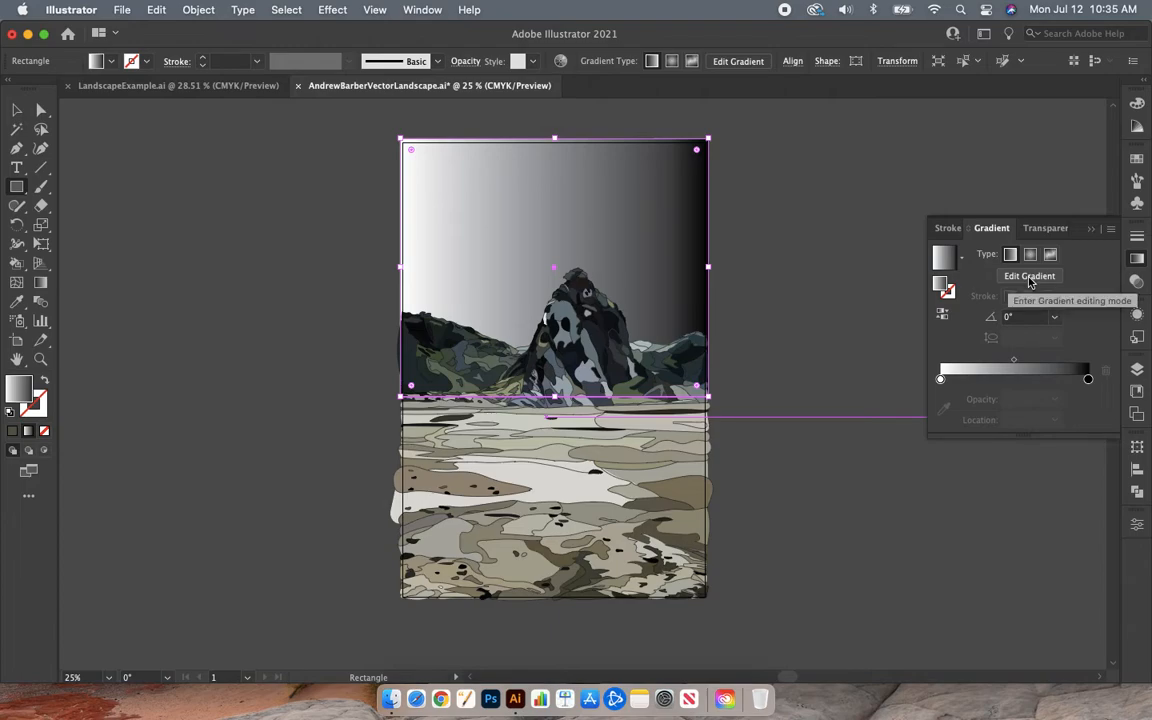
pyautogui.click(1030, 276)
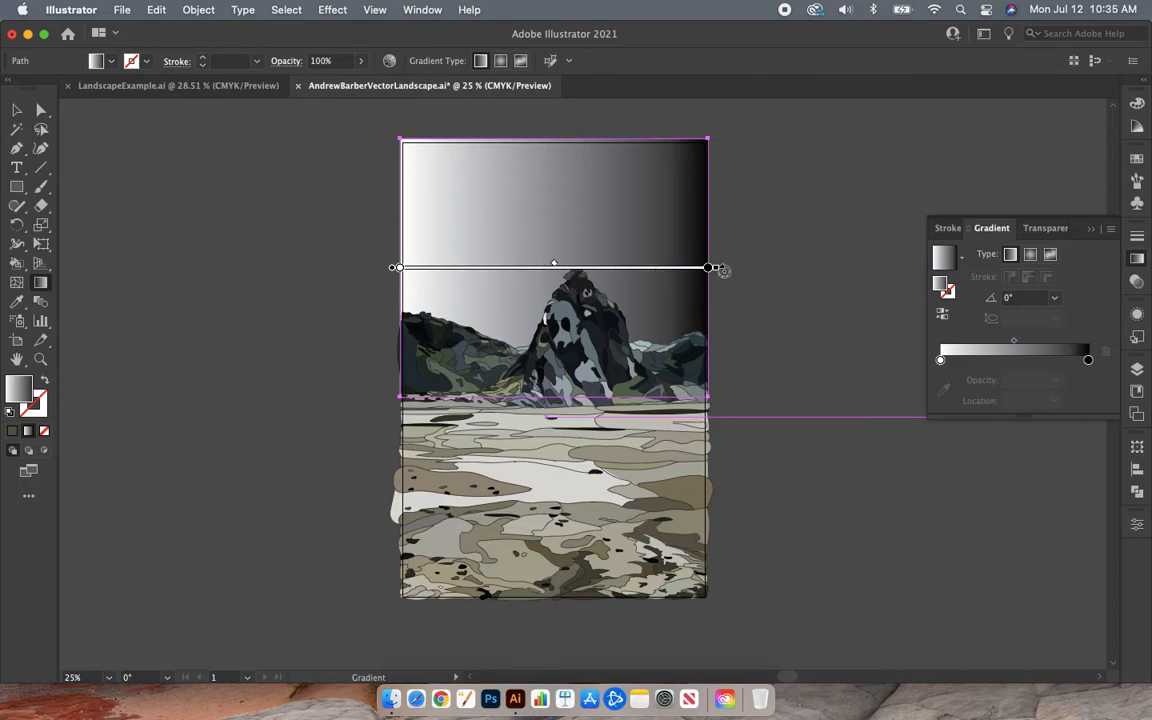
pyautogui.moveTo(723, 270)
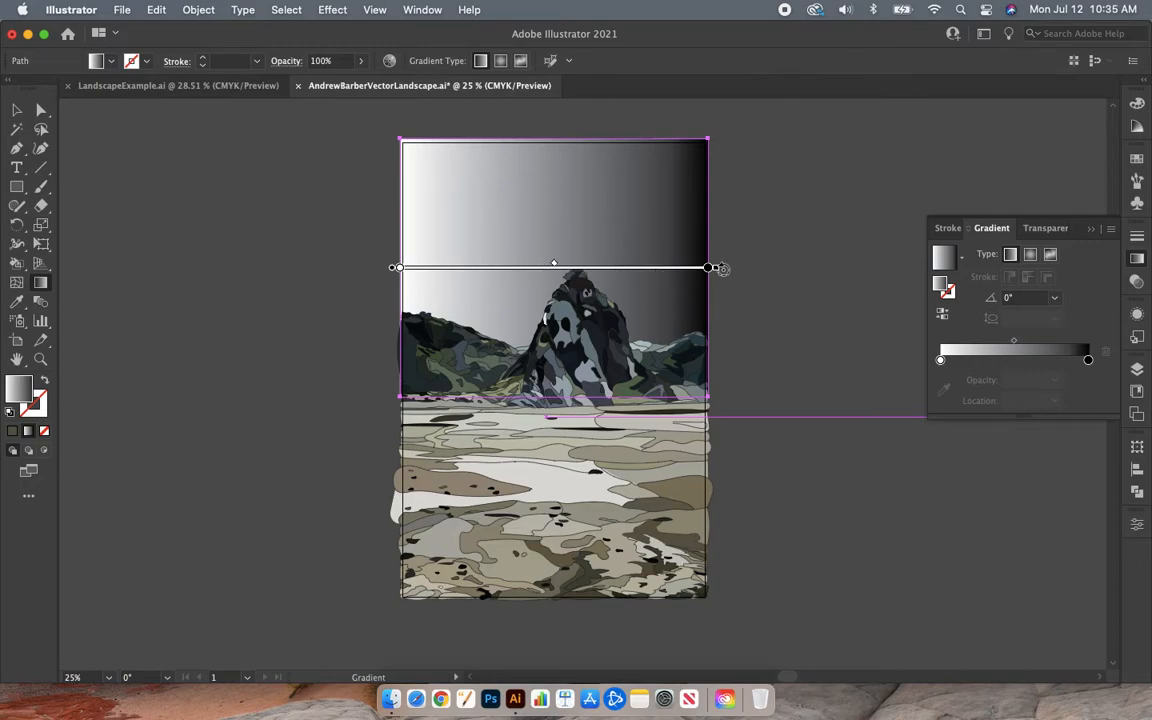
pyautogui.moveTo(728, 268)
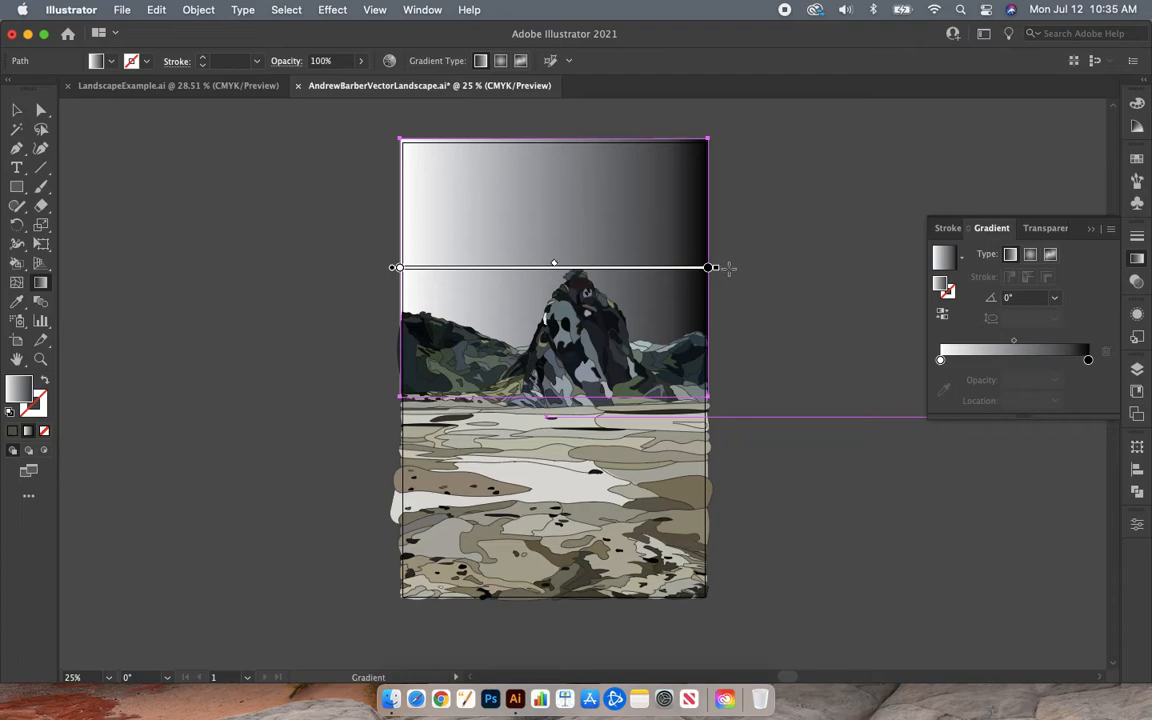
pyautogui.moveTo(723, 268)
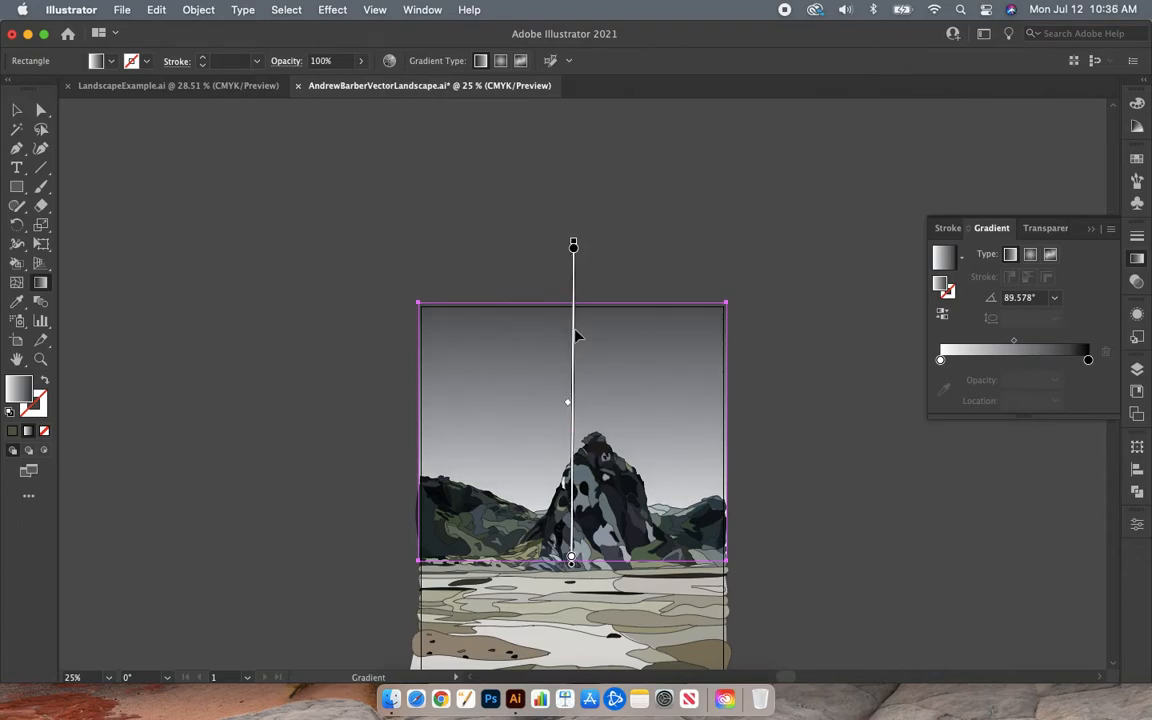
pyautogui.moveTo(567, 406)
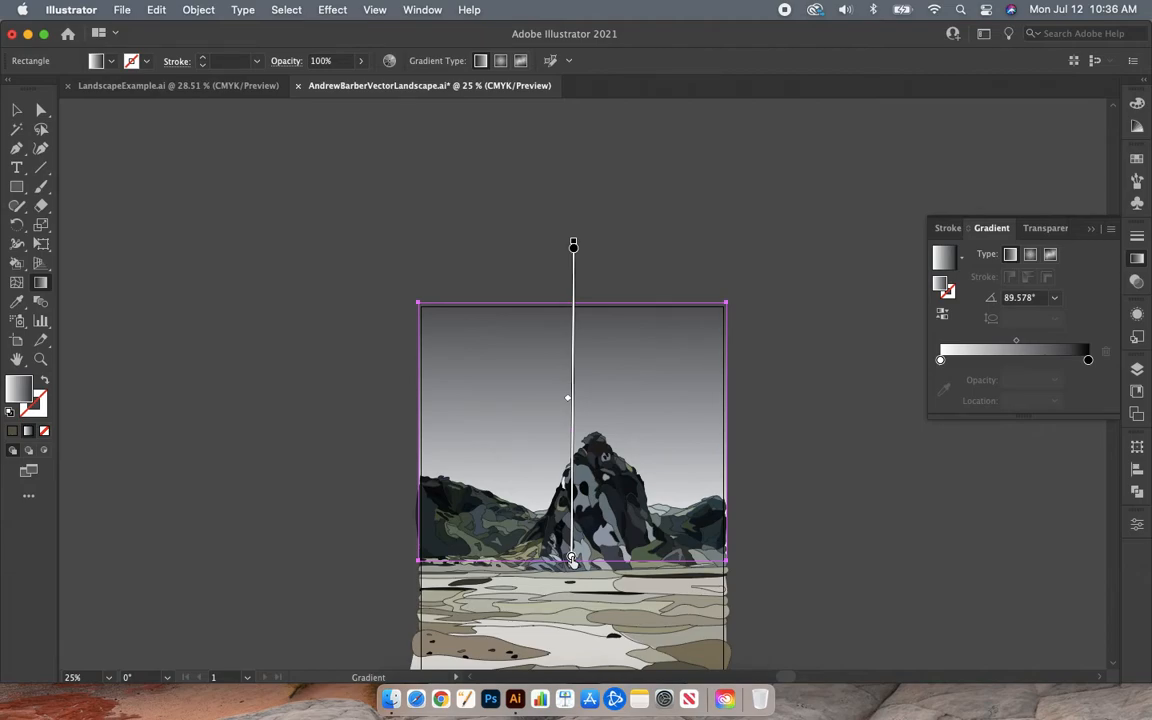
pyautogui.moveTo(1030, 367)
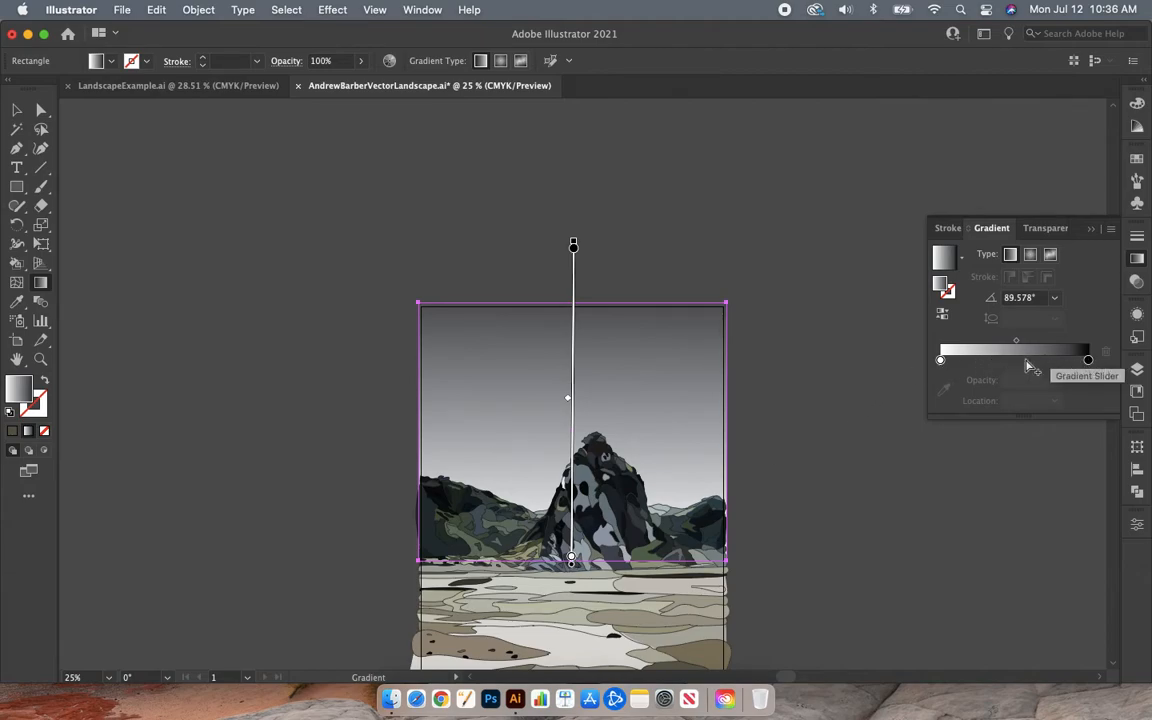
pyautogui.moveTo(940, 362)
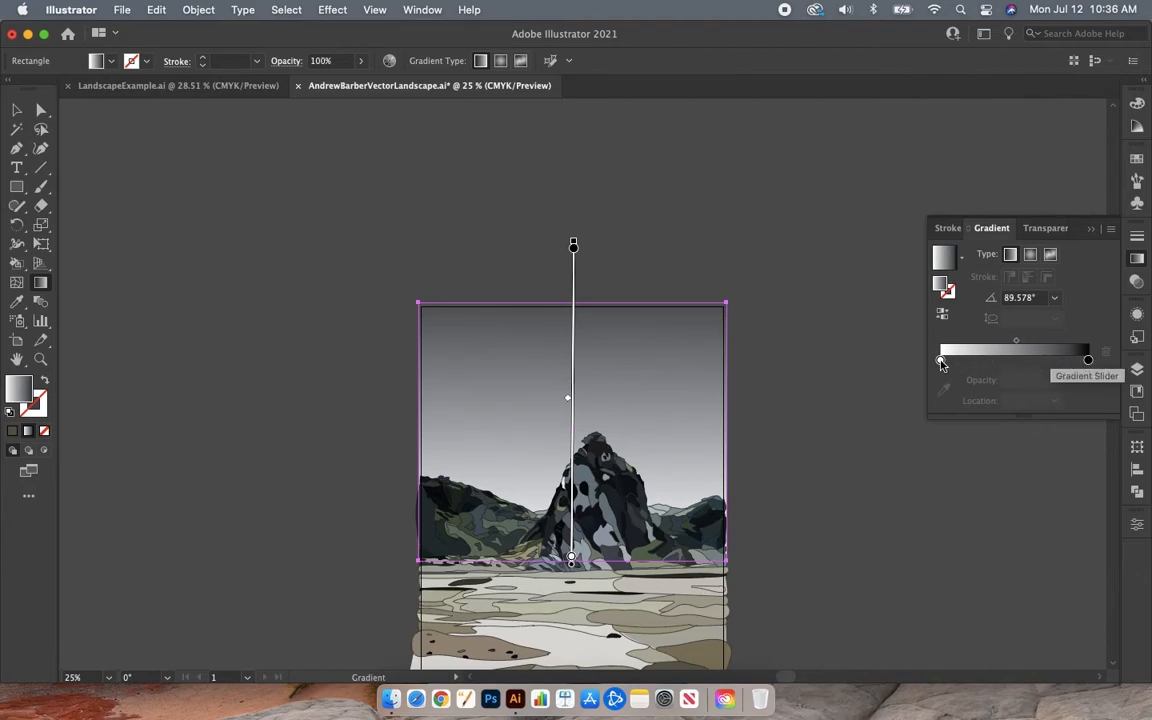
# - Select the light gradient stop to recolour it
pyautogui.click(939, 361)
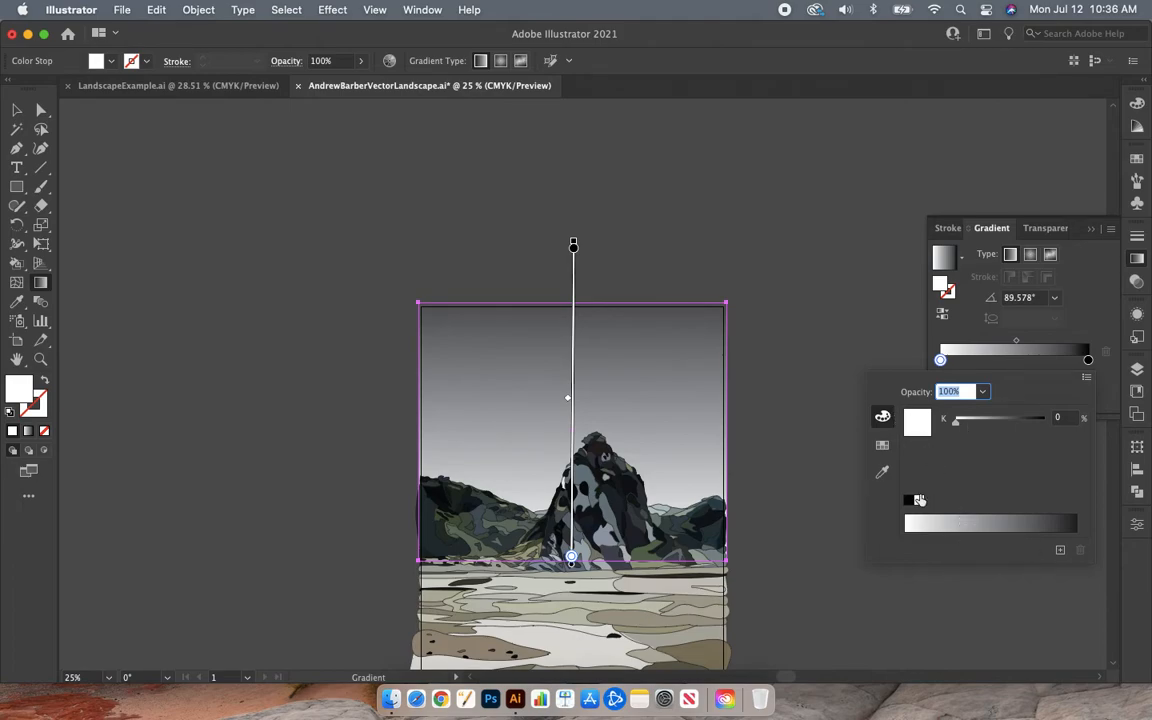
# - Make the first gradient stop pale cyan and open the end stop's colour sliders
pyautogui.click(882, 445)
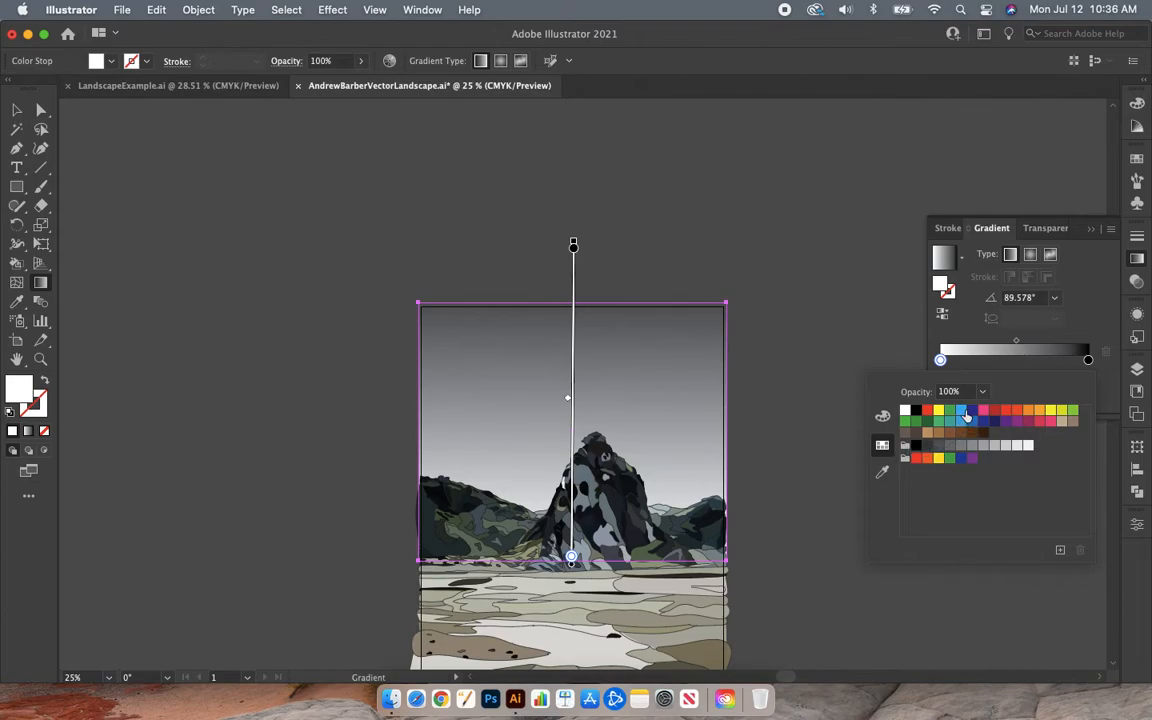
pyautogui.moveTo(963, 415)
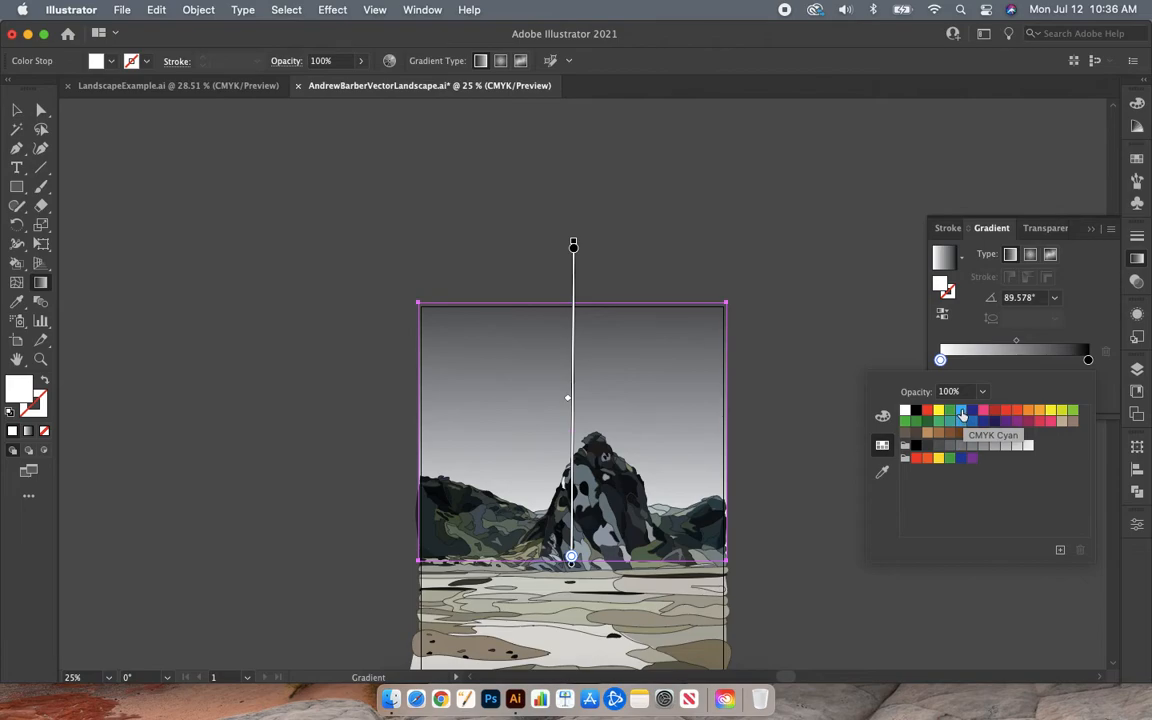
pyautogui.click(961, 410)
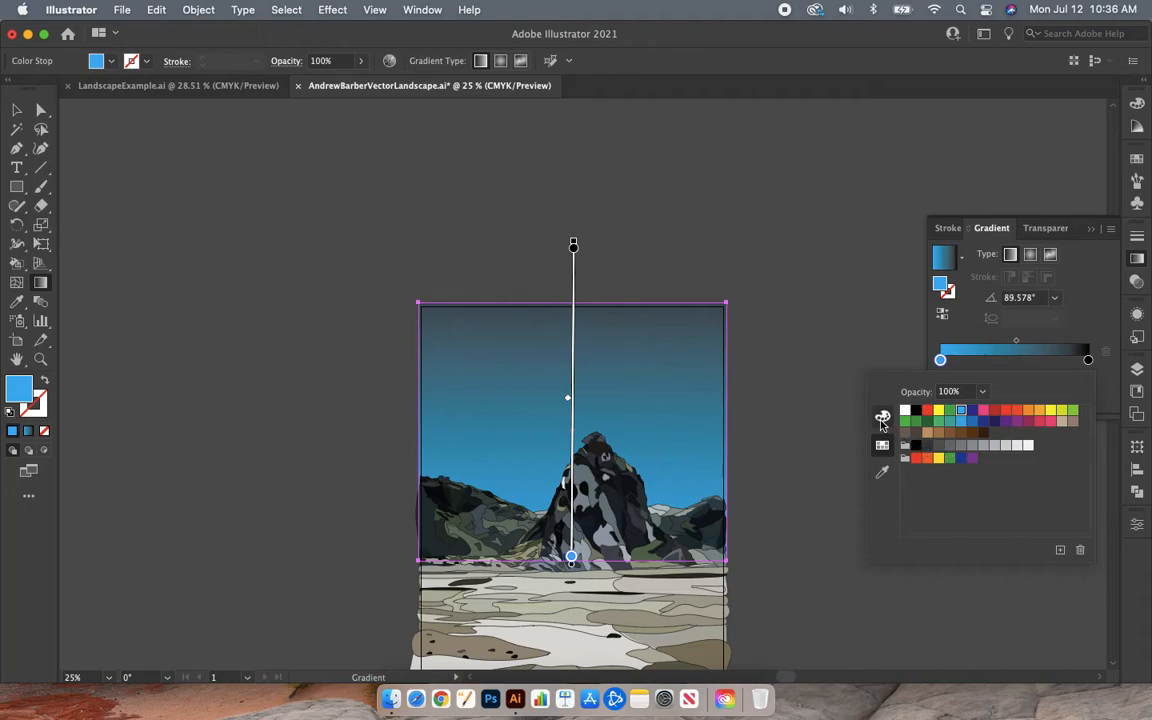
pyautogui.click(882, 417)
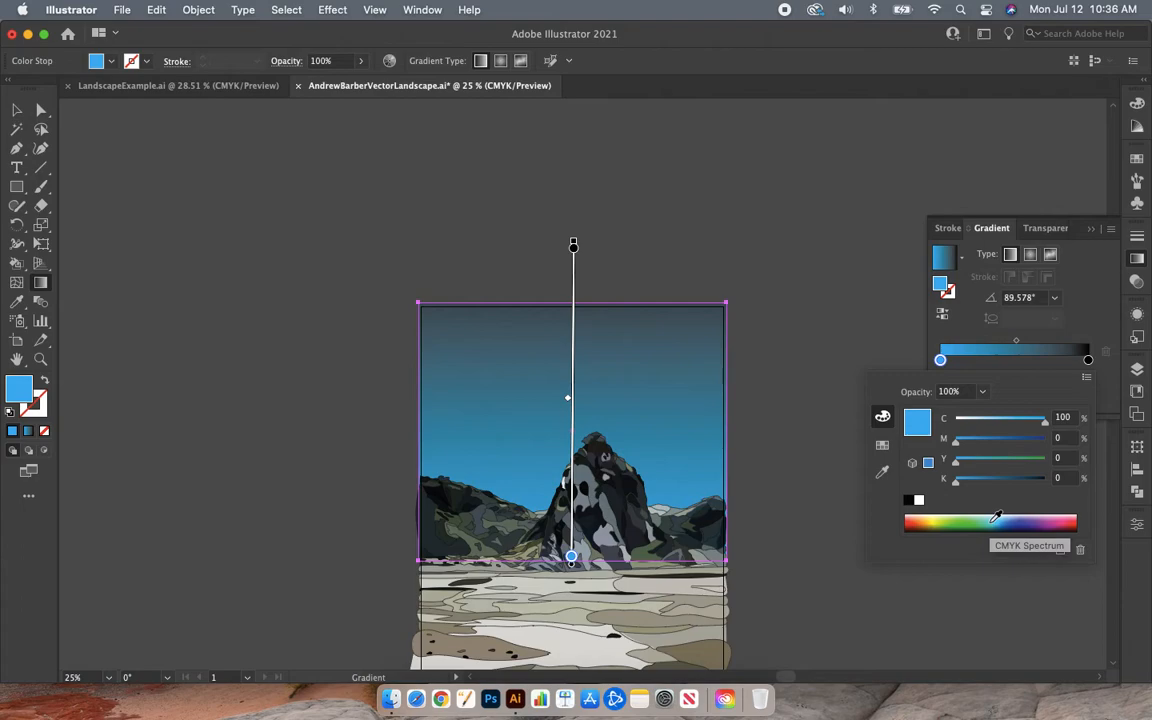
pyautogui.click(990, 520)
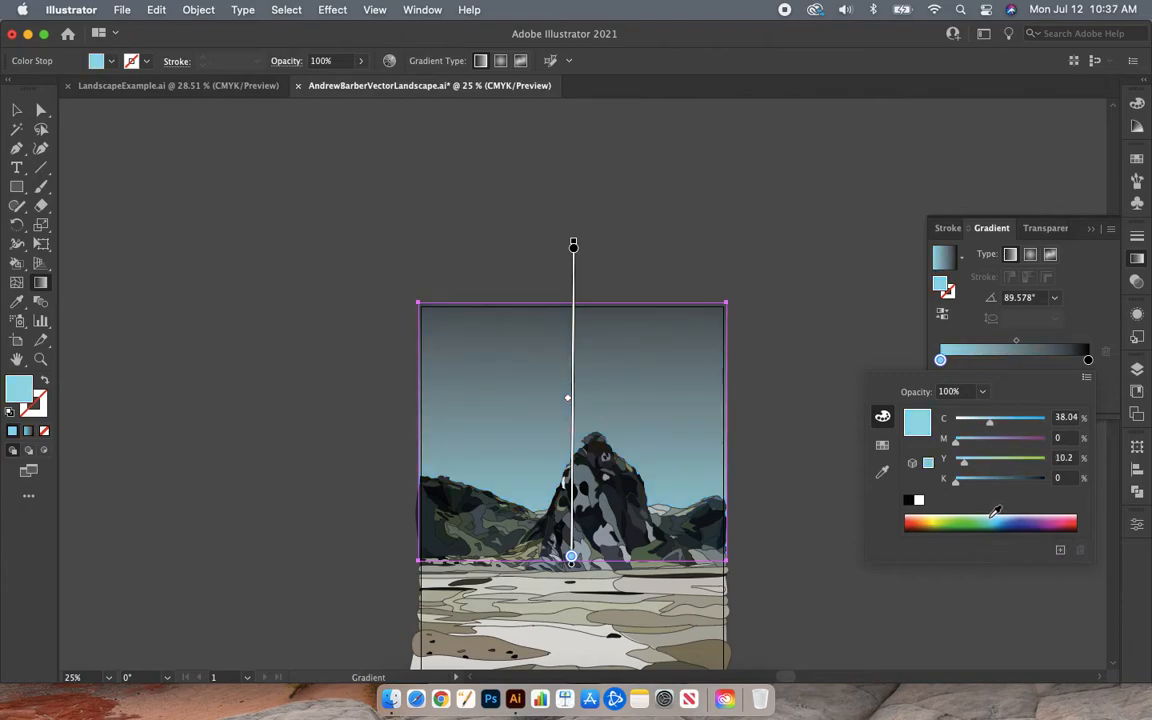
pyautogui.moveTo(993, 513)
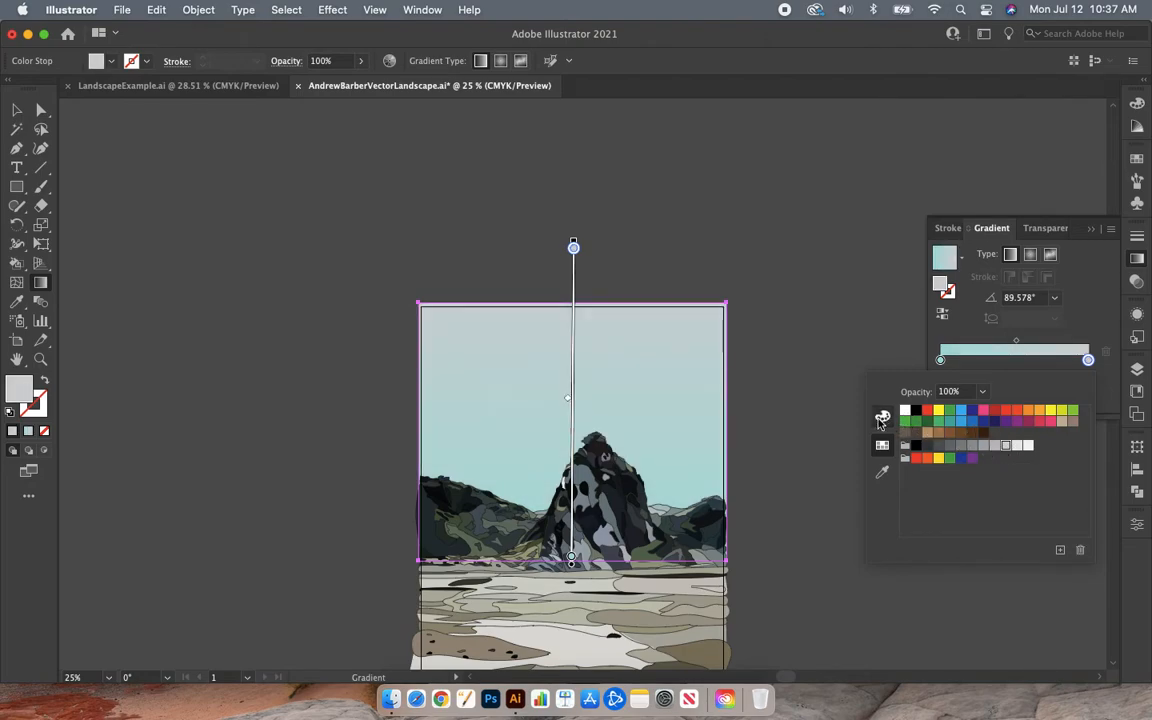
pyautogui.click(882, 417)
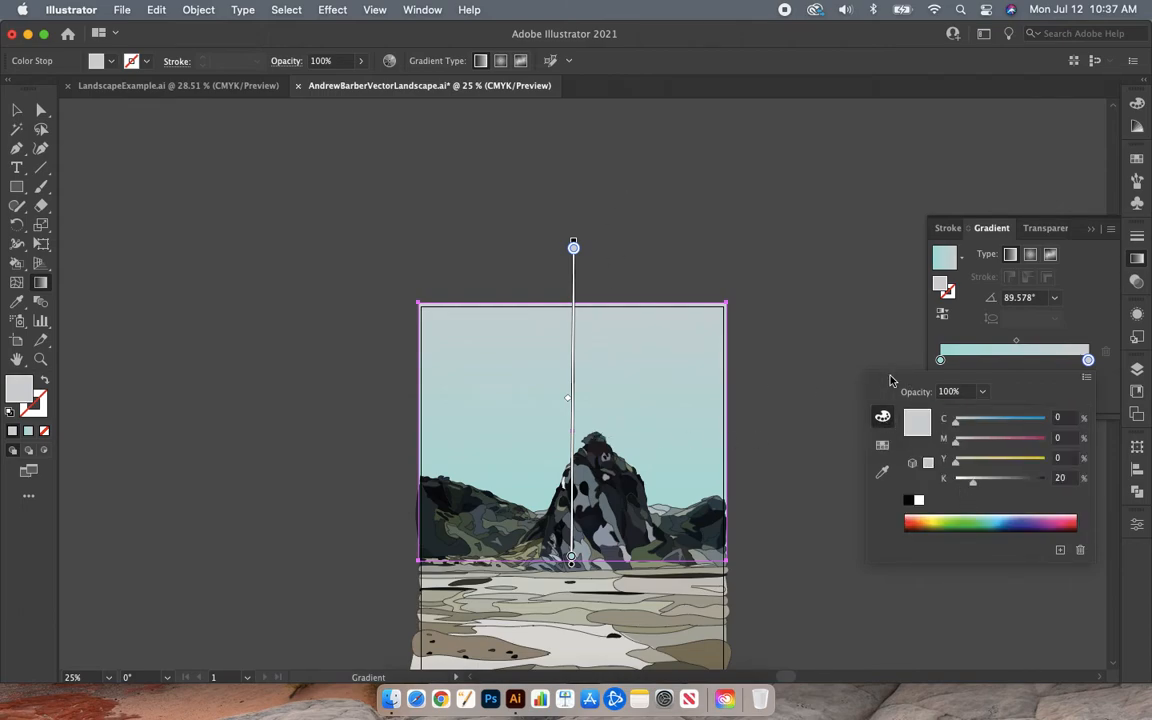
pyautogui.moveTo(882, 416)
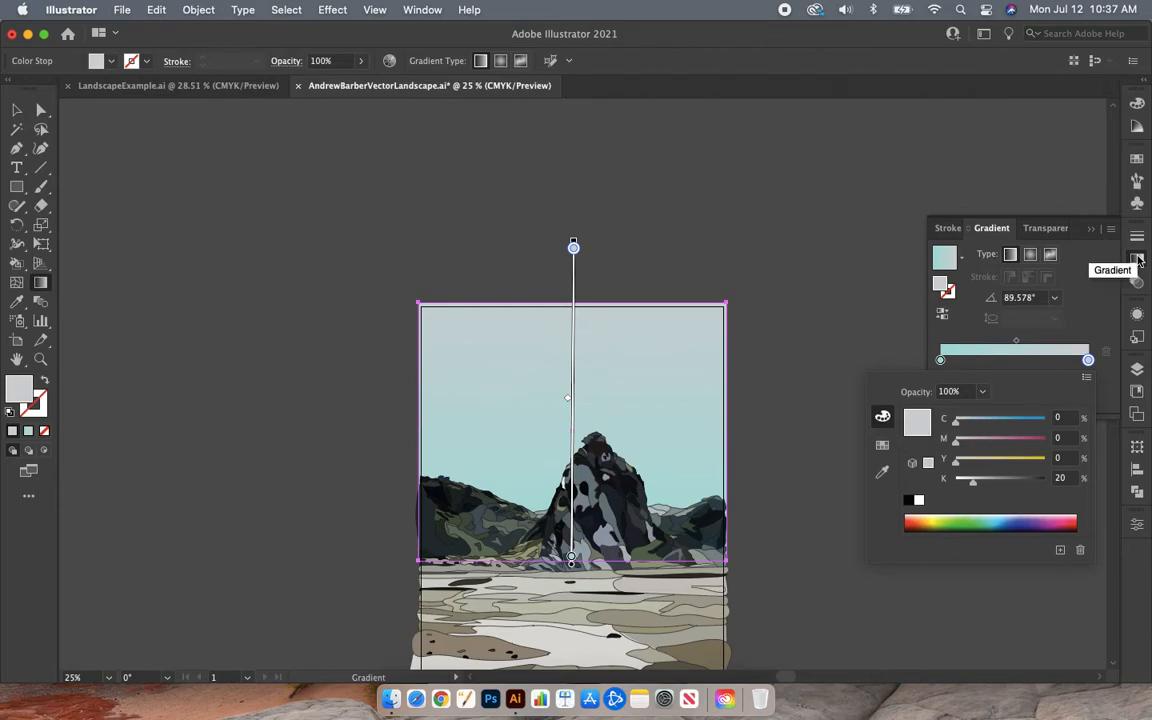
pyautogui.moveTo(1137, 260)
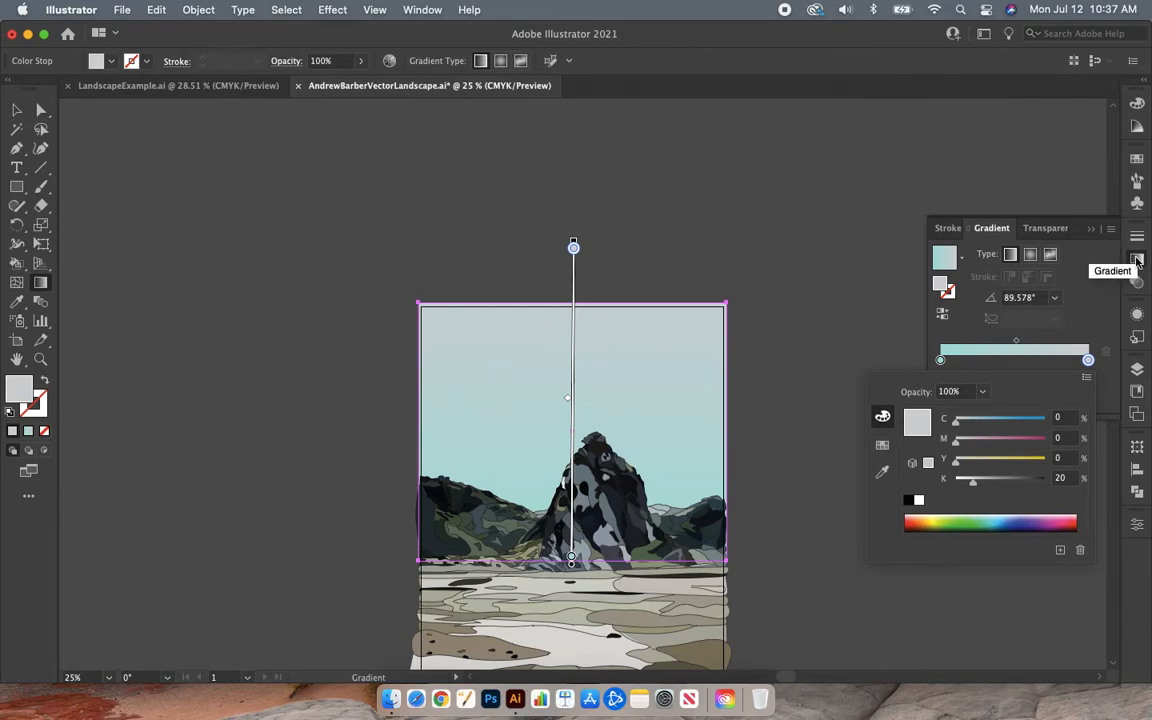
# - Collapse the Gradient panel to close the gradient settings
pyautogui.click(1137, 259)
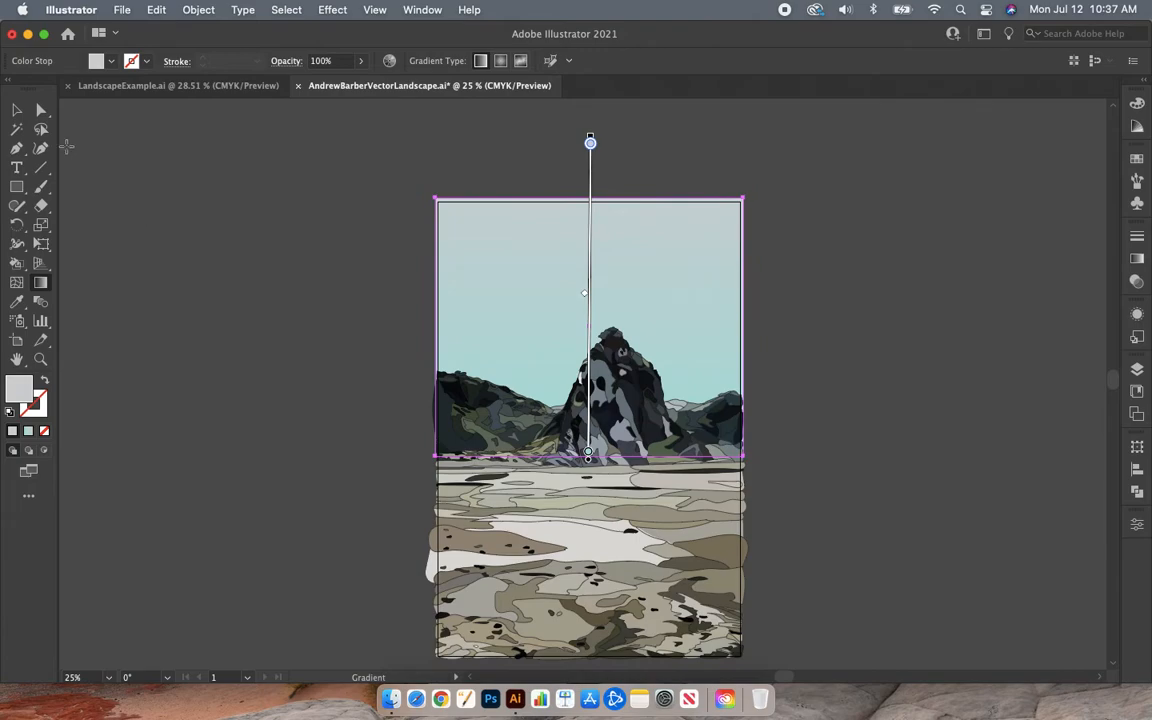
pyautogui.moveTo(16, 110)
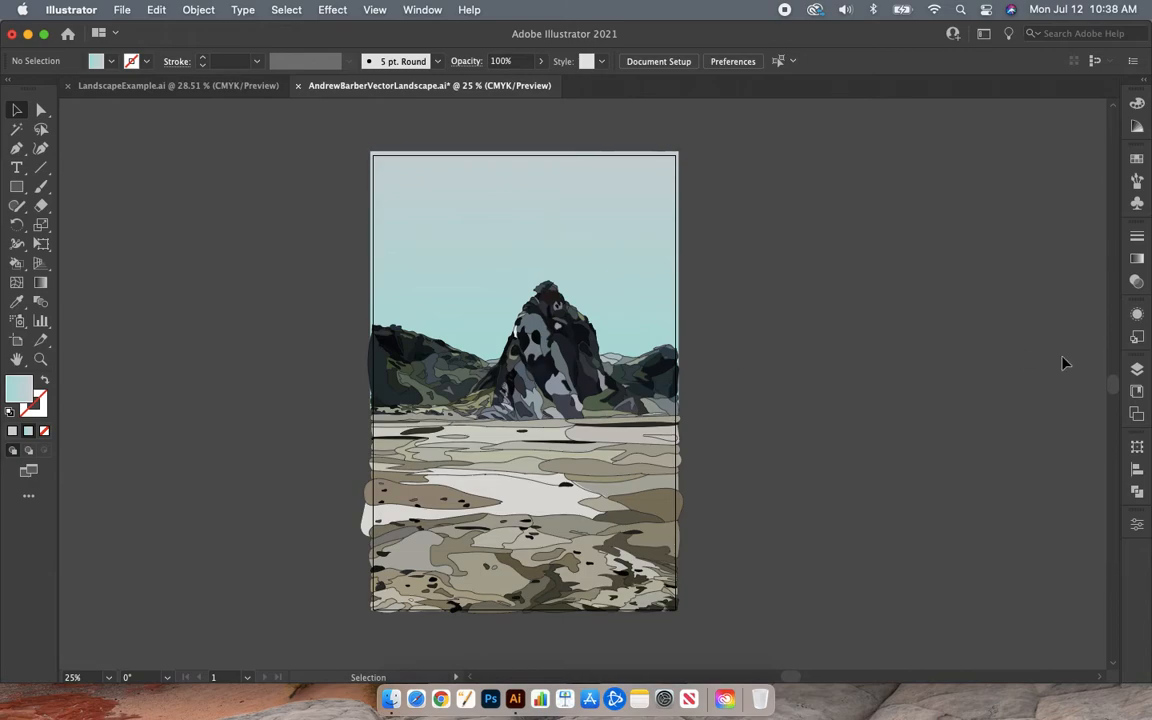
pyautogui.moveTo(1137, 369)
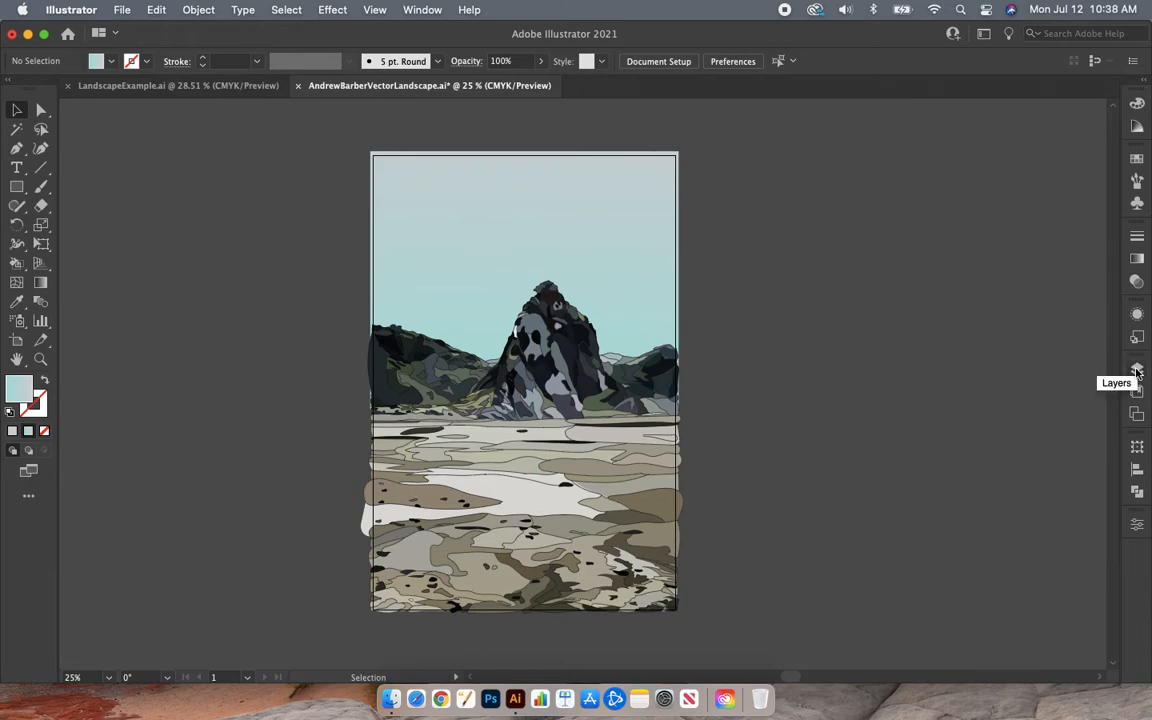
# - Select the Color layer in the Layers panel and unlock it for editing
pyautogui.click(1136, 369)
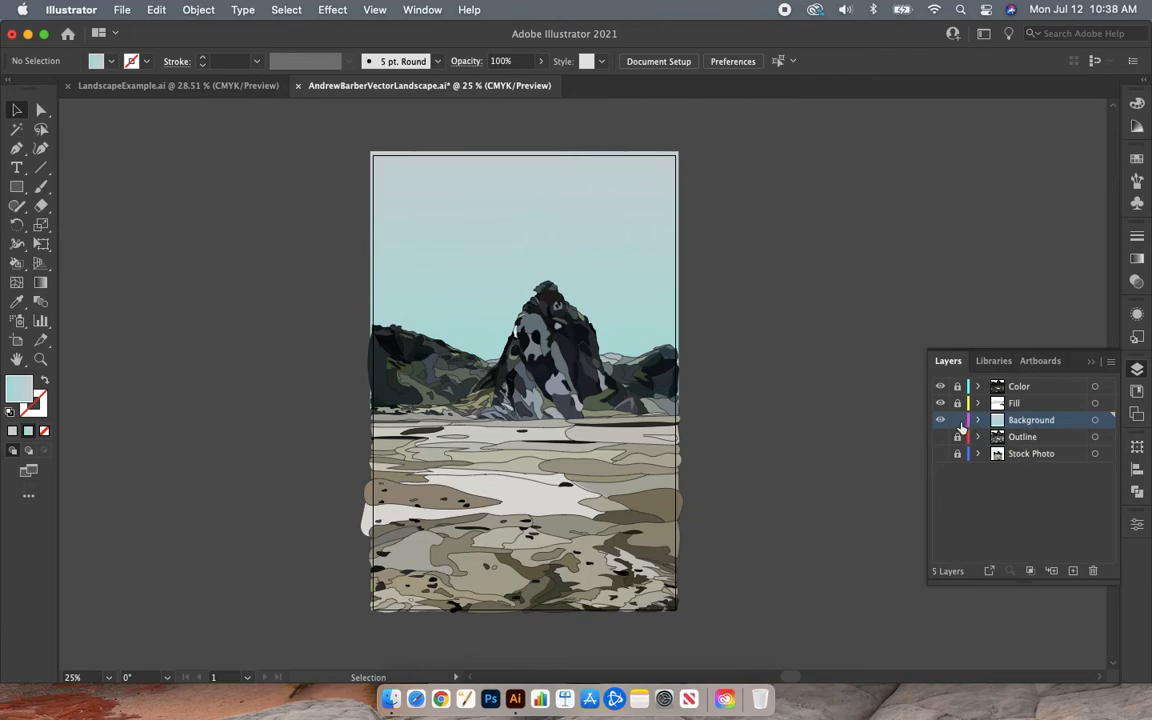
pyautogui.moveTo(957, 419)
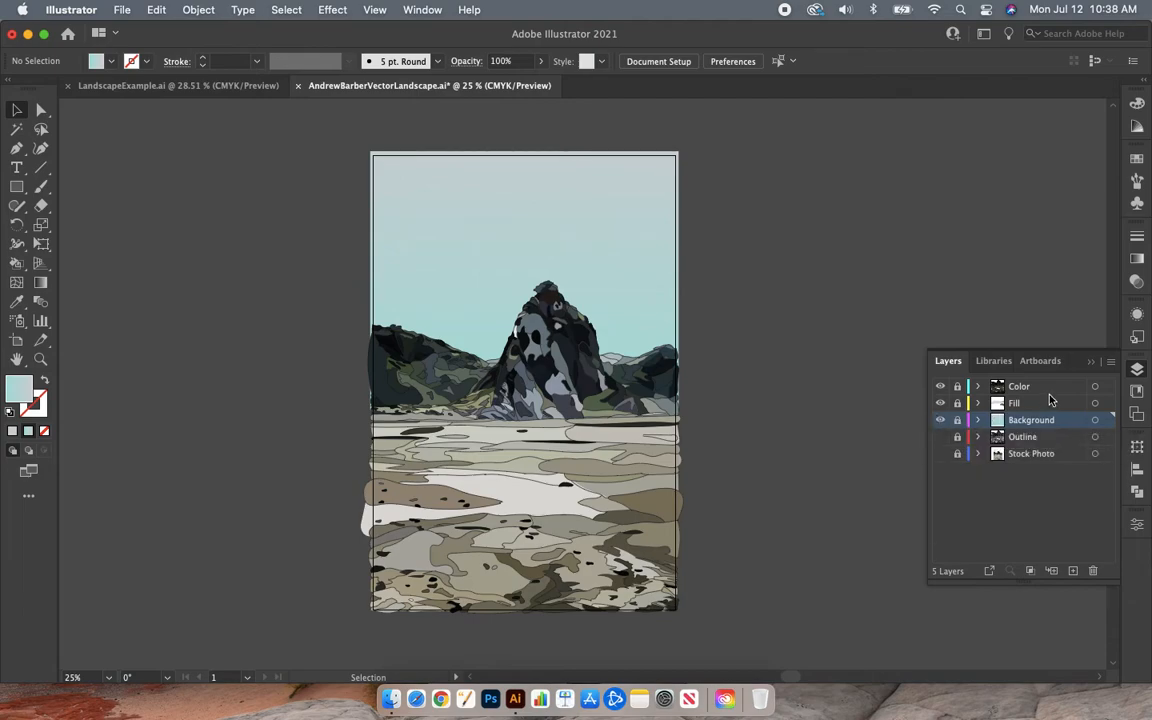
pyautogui.click(1018, 386)
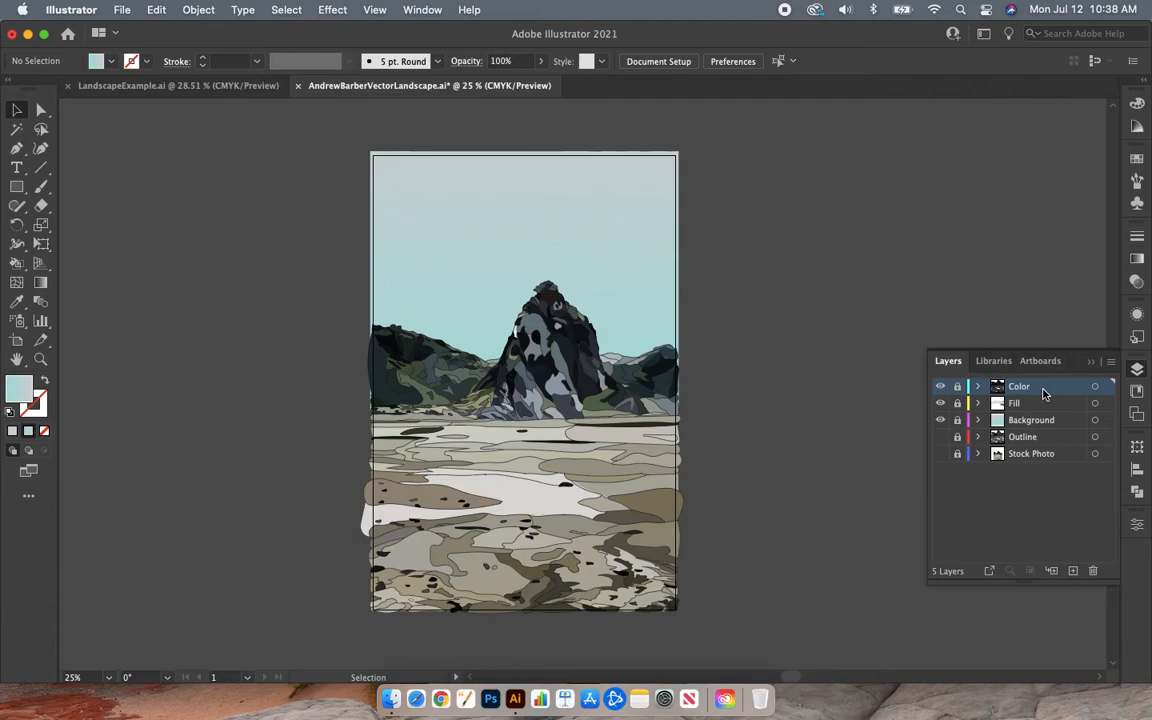
pyautogui.click(957, 386)
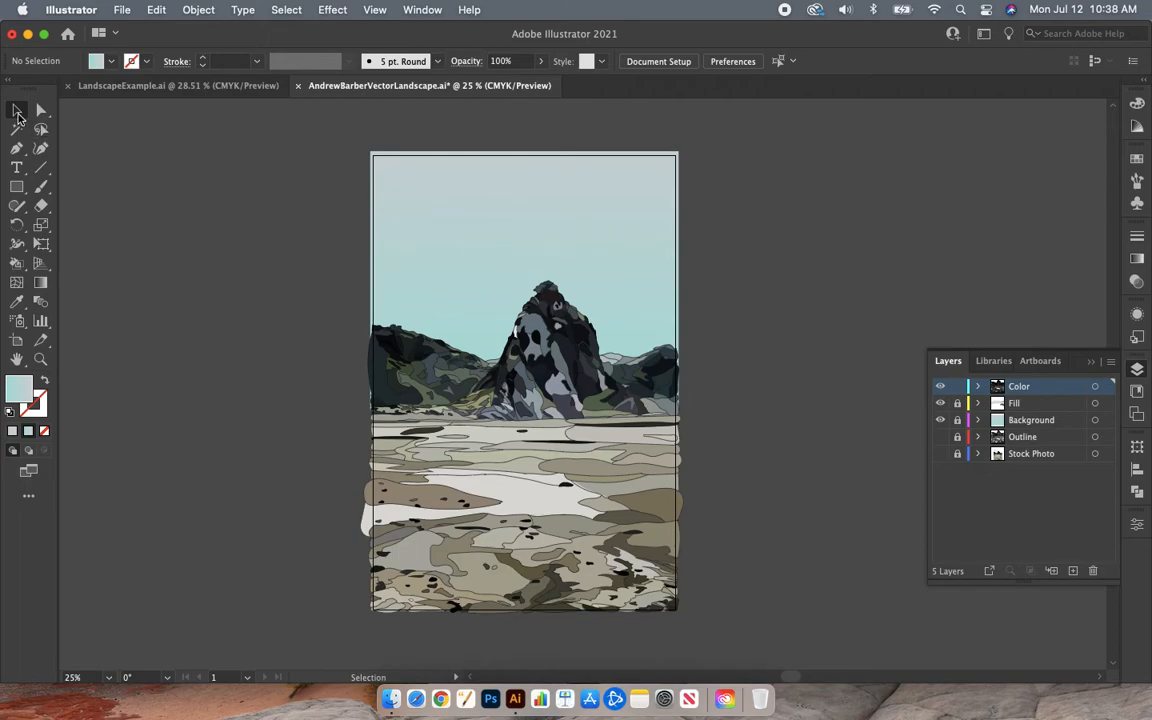
pyautogui.moveTo(17, 111)
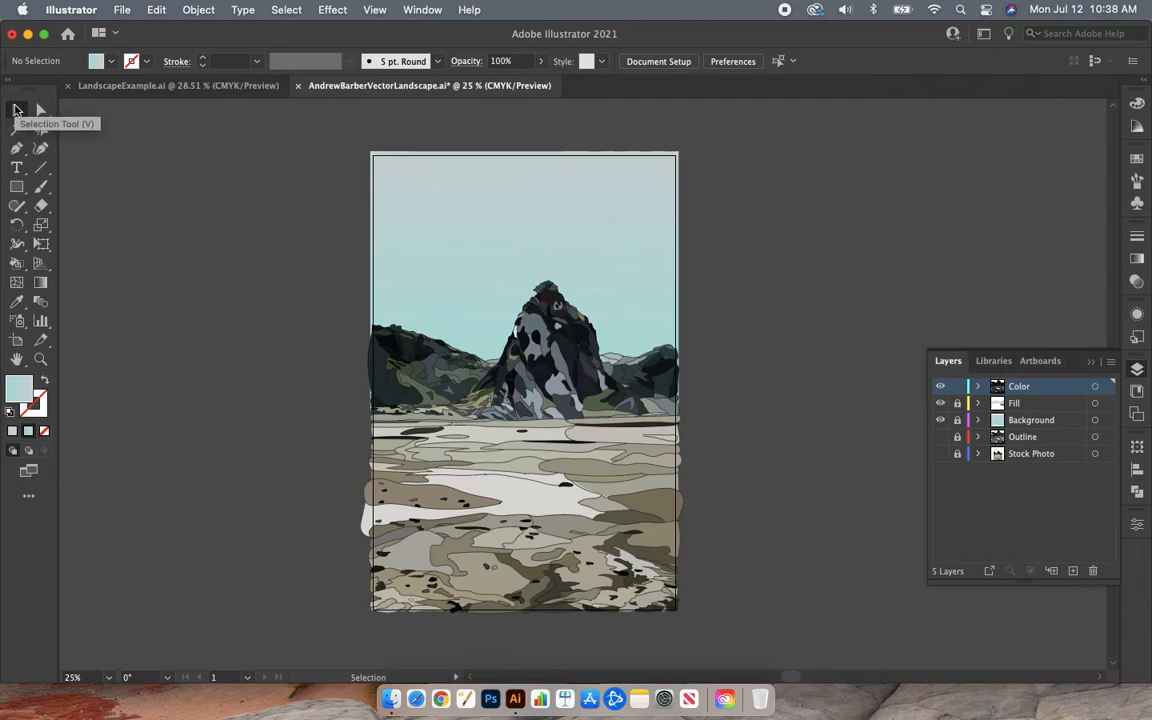
pyautogui.moveTo(320, 252)
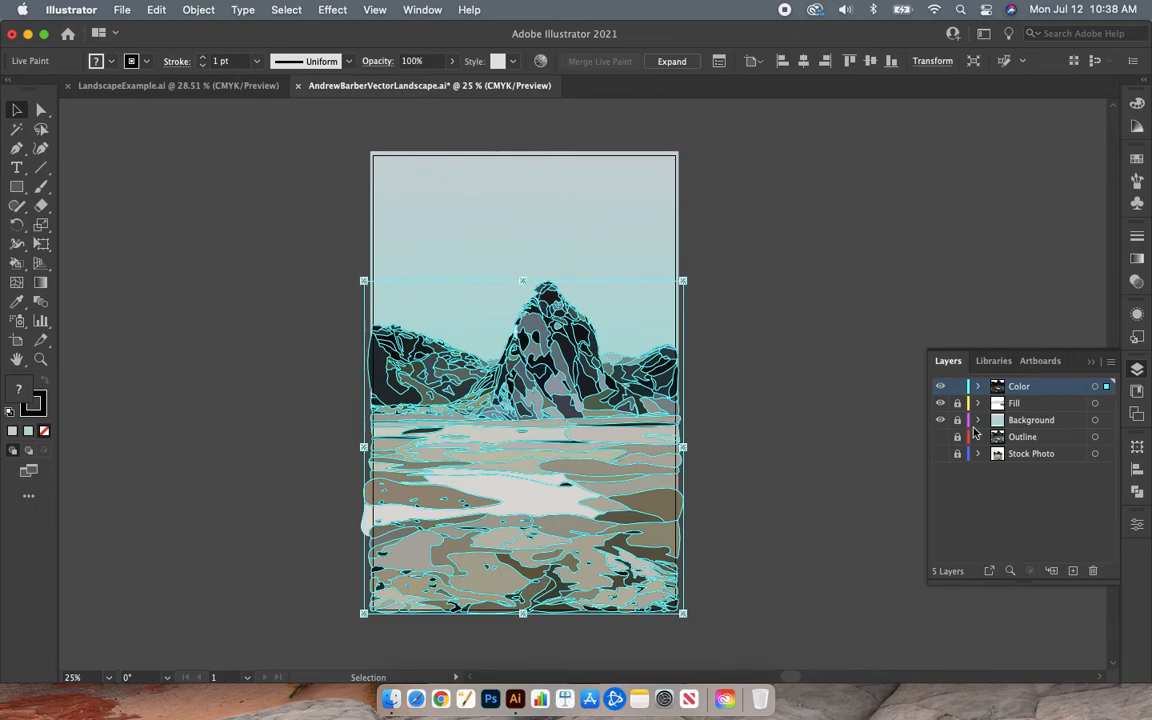
pyautogui.moveTo(1035, 392)
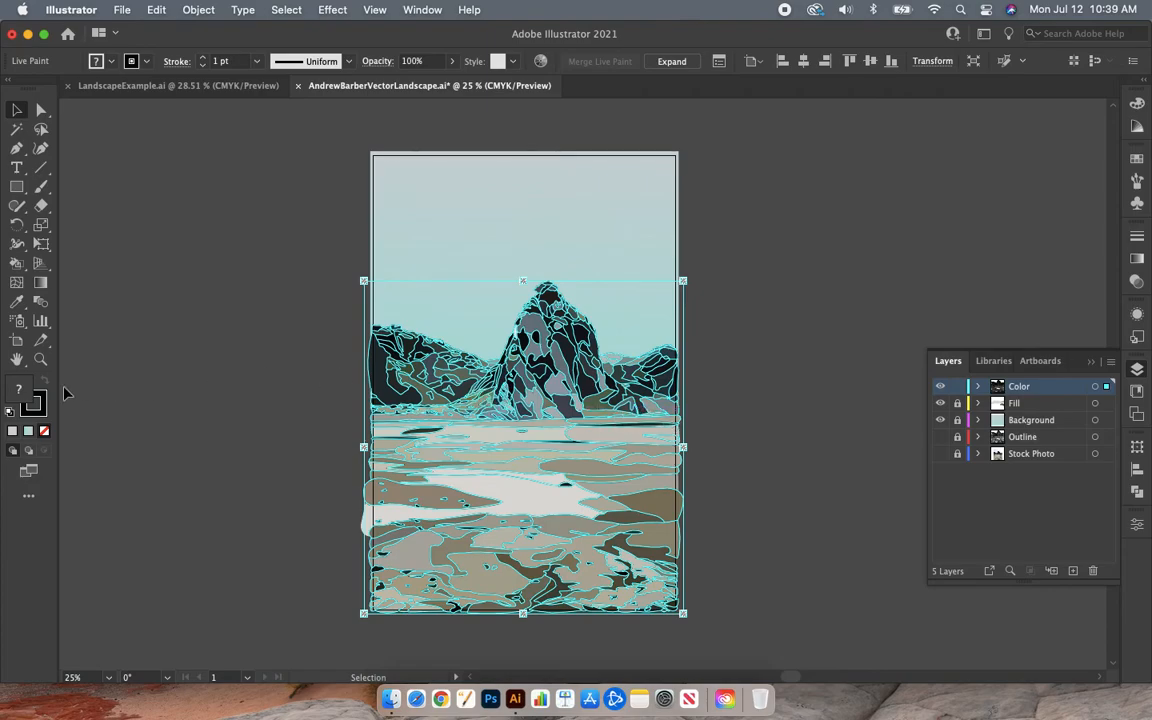
pyautogui.moveTo(108, 72)
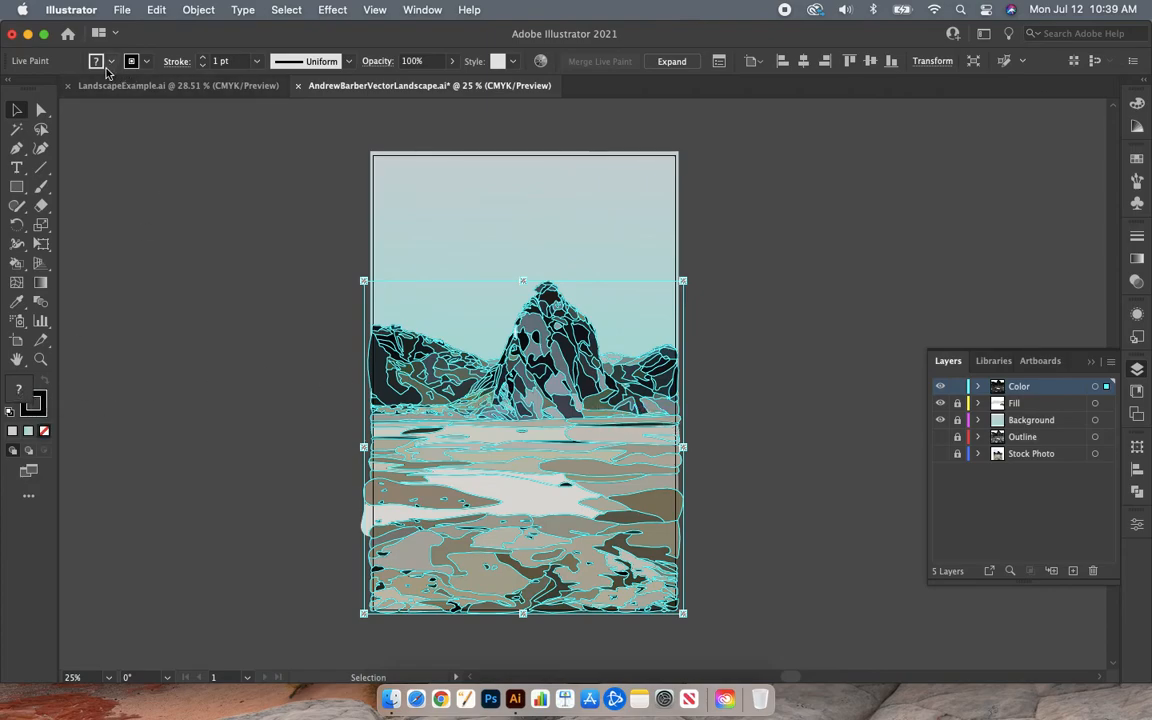
pyautogui.moveTo(96, 61)
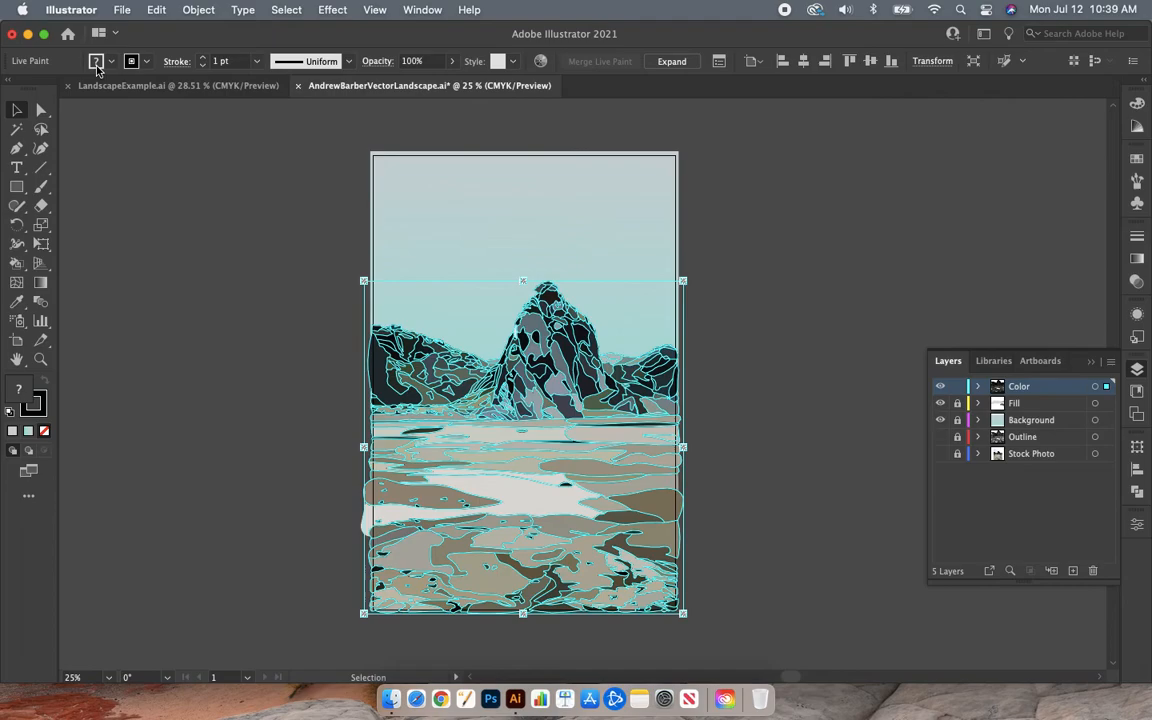
pyautogui.moveTo(155, 110)
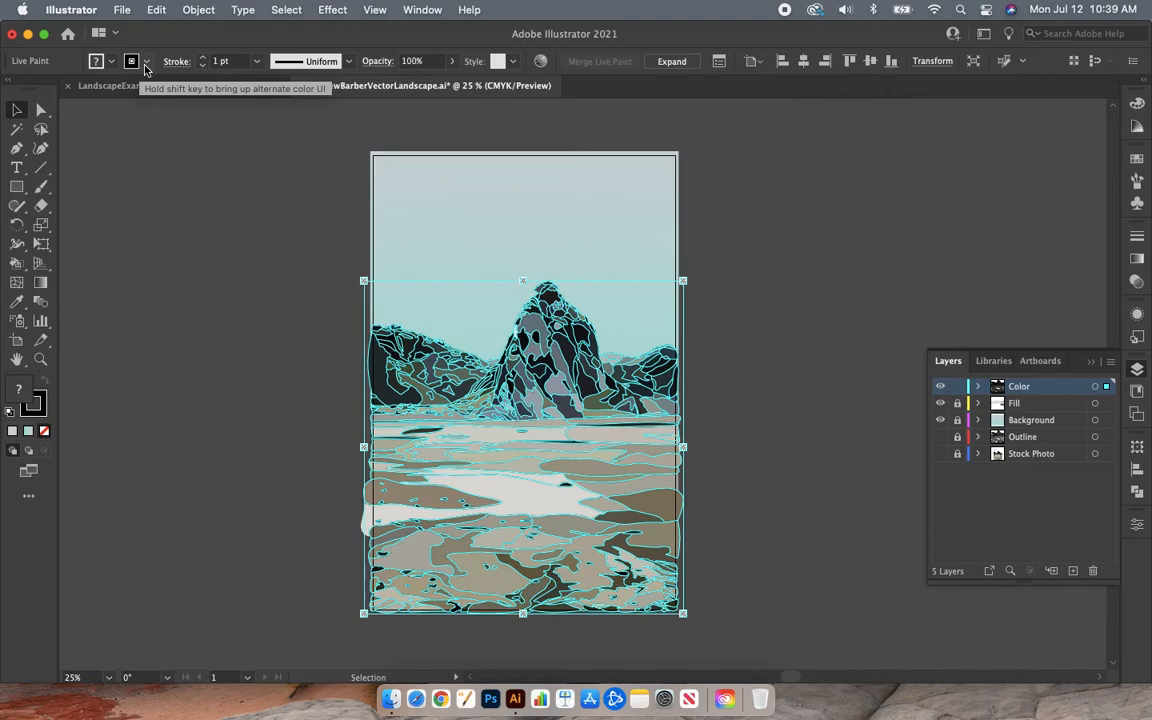
# - Set the Color layer artwork's stroke to None, removing its outlines
pyautogui.click(131, 61)
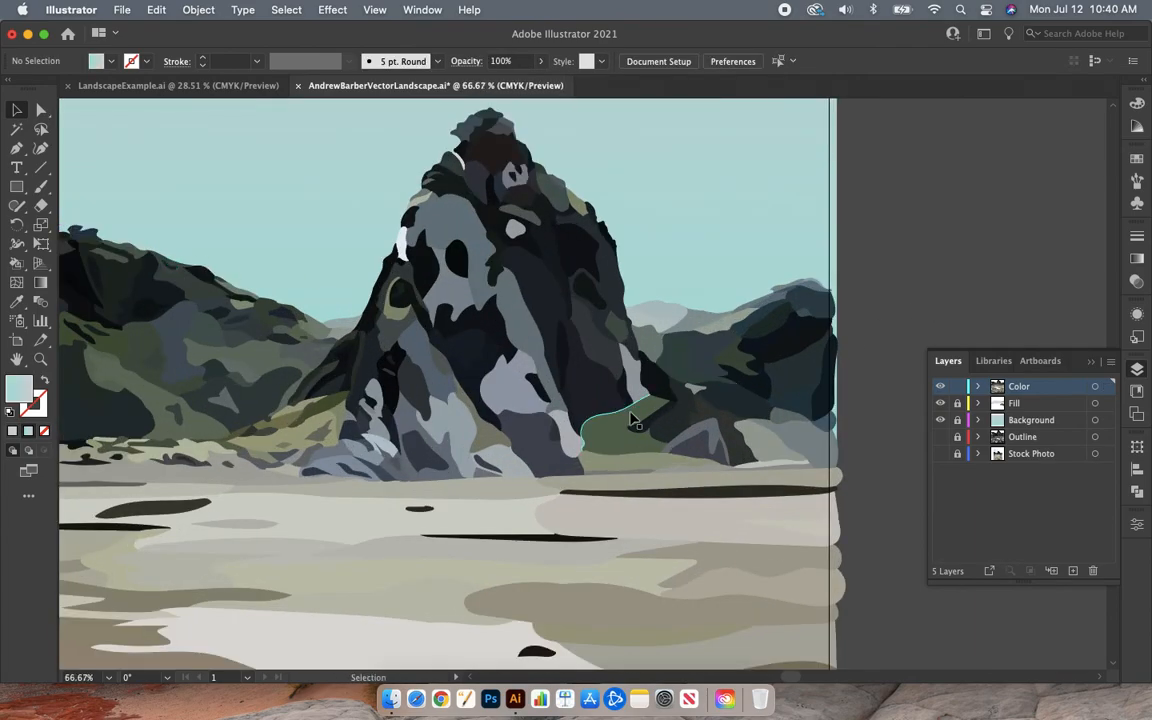
pyautogui.scroll(-3)
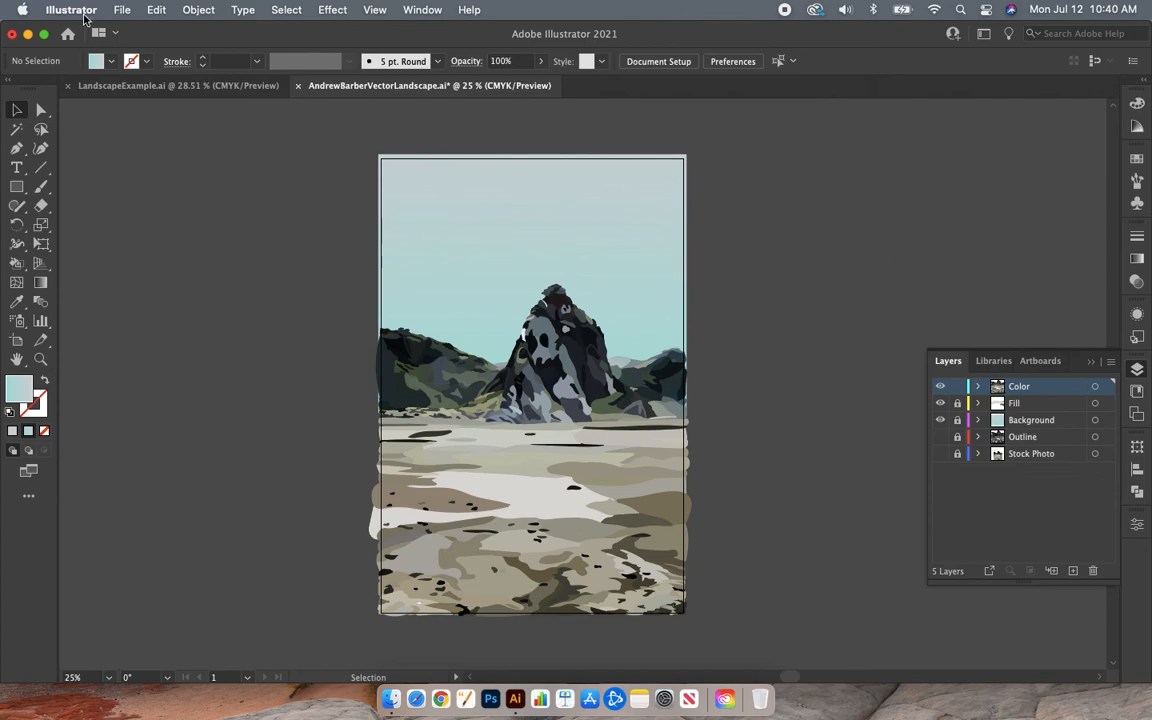
# - Save the landscape file via File > Save and accept the legacy-format warning
pyautogui.click(122, 9)
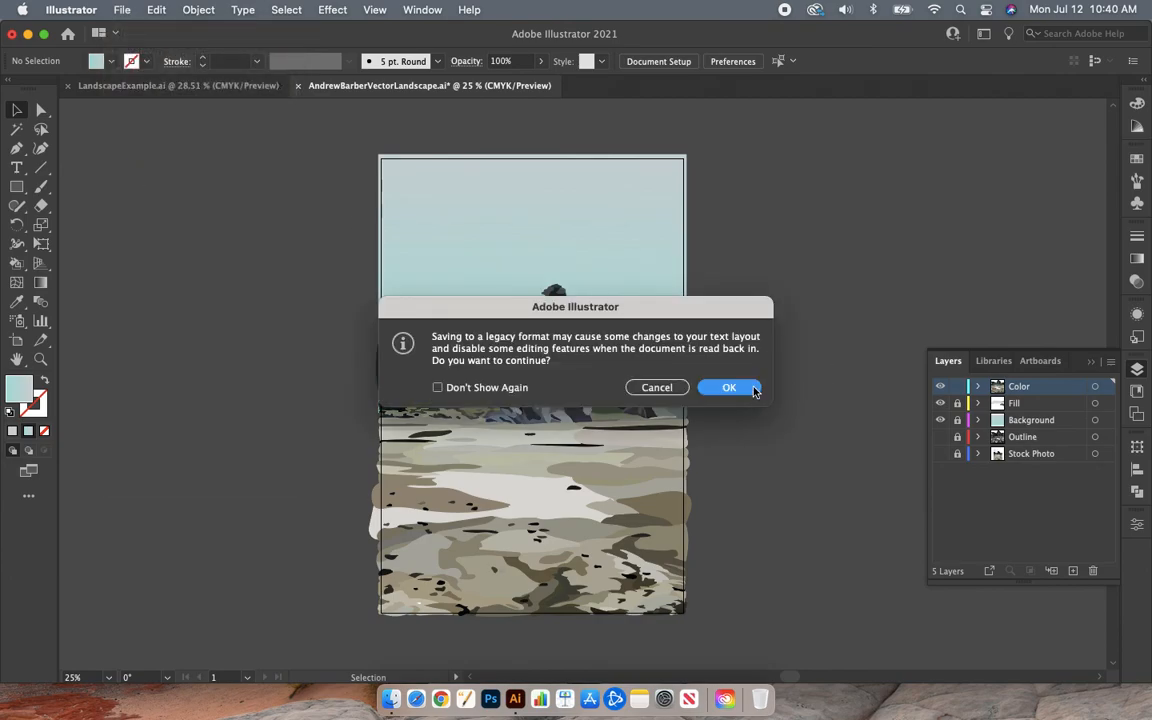
pyautogui.click(729, 387)
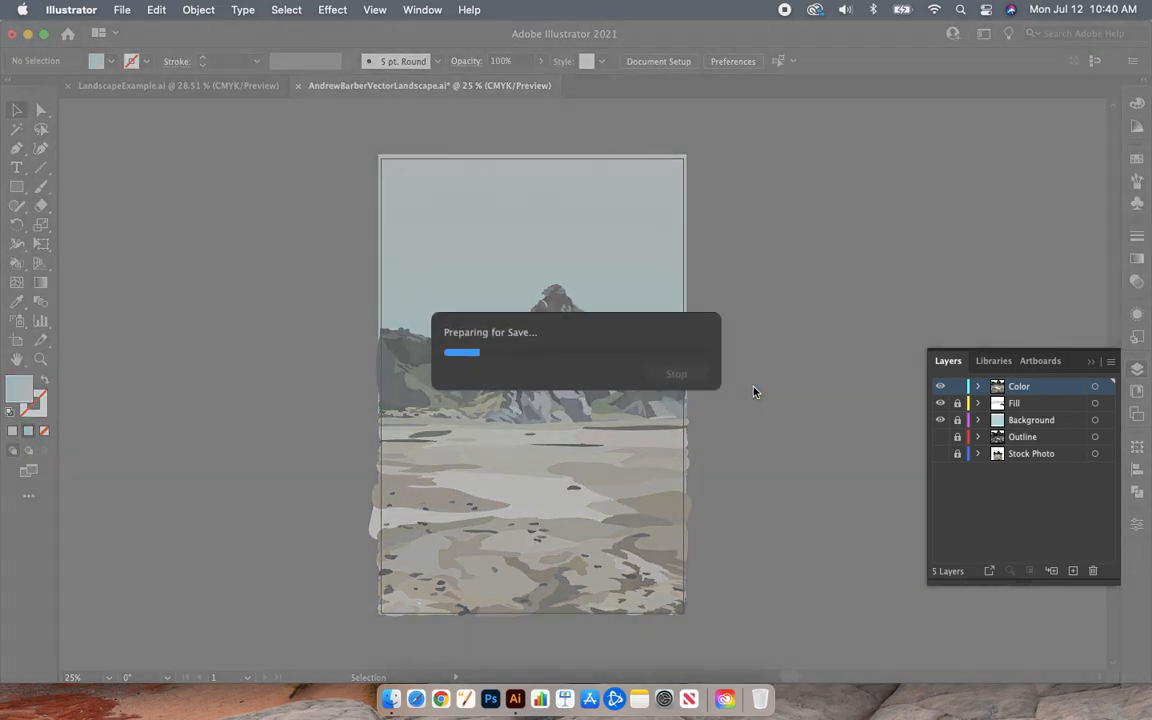